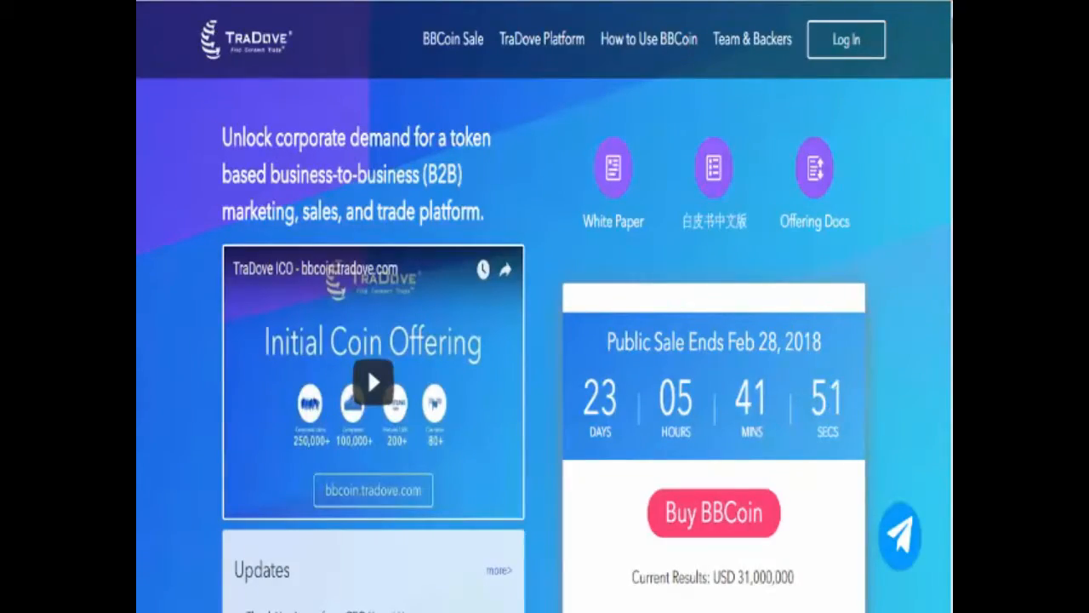
scroll(down, 3)
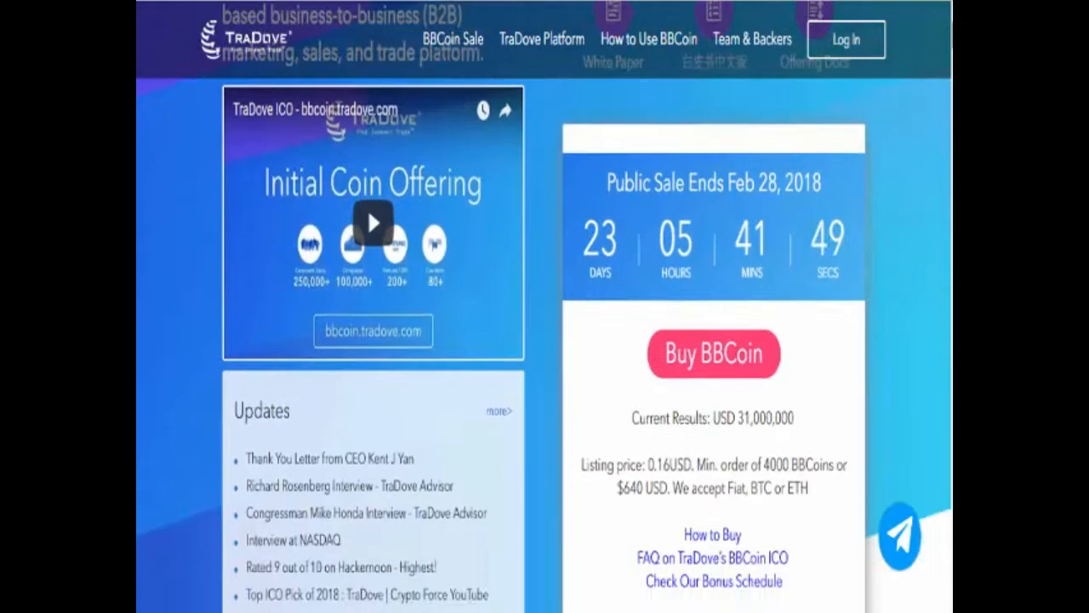
scroll(down, 3)
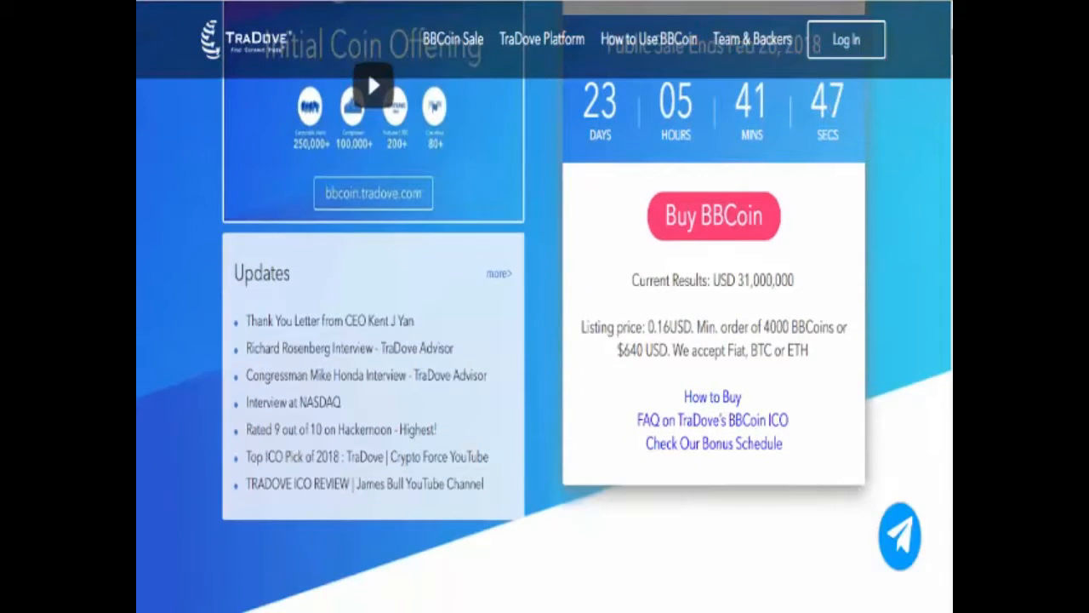
scroll(down, 3)
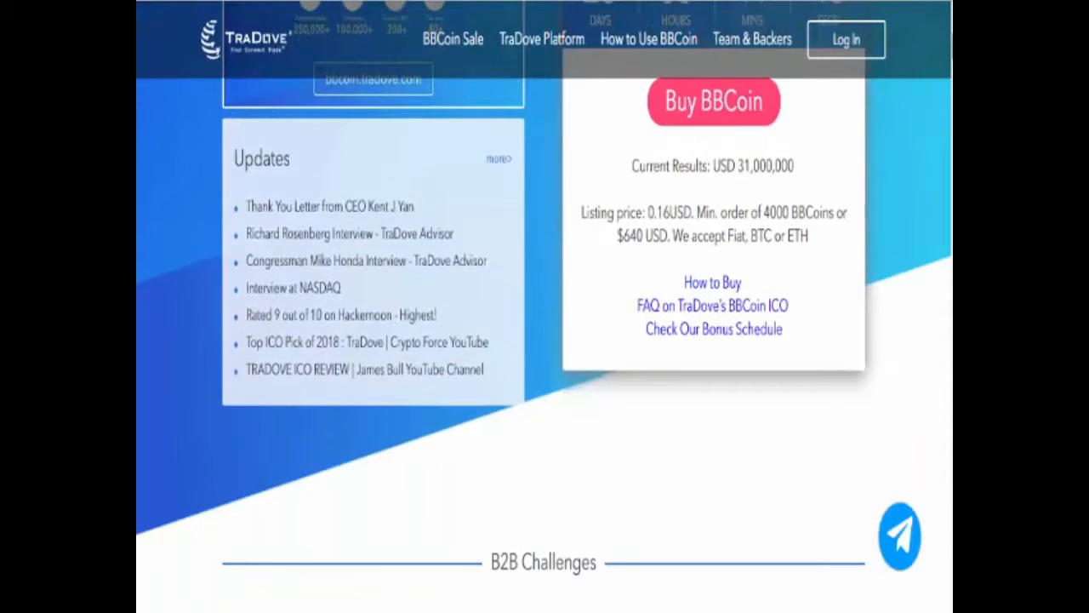
scroll(down, 3)
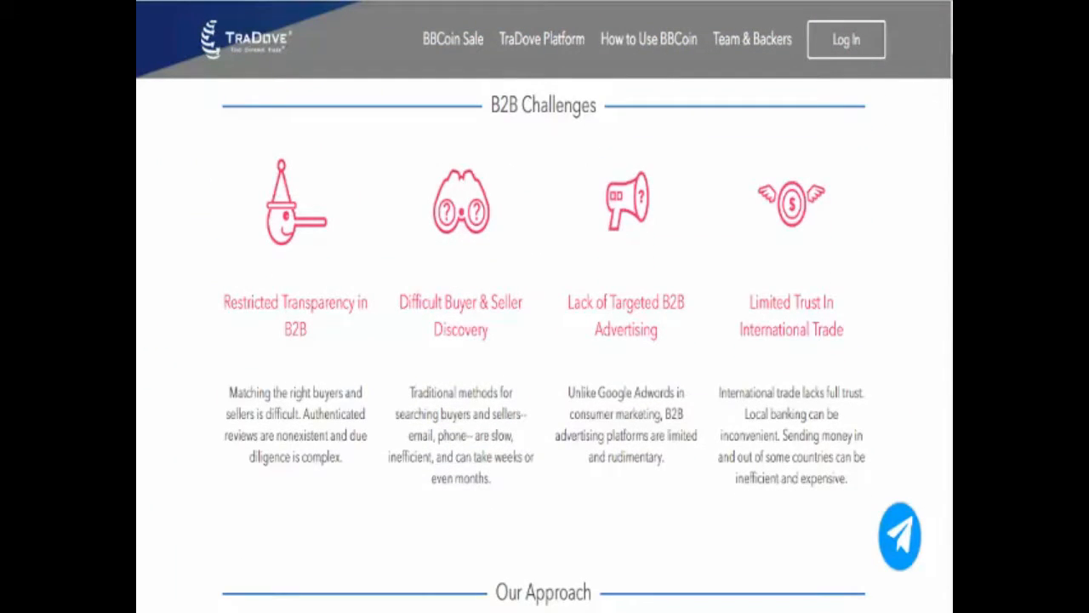
scroll(down, 3)
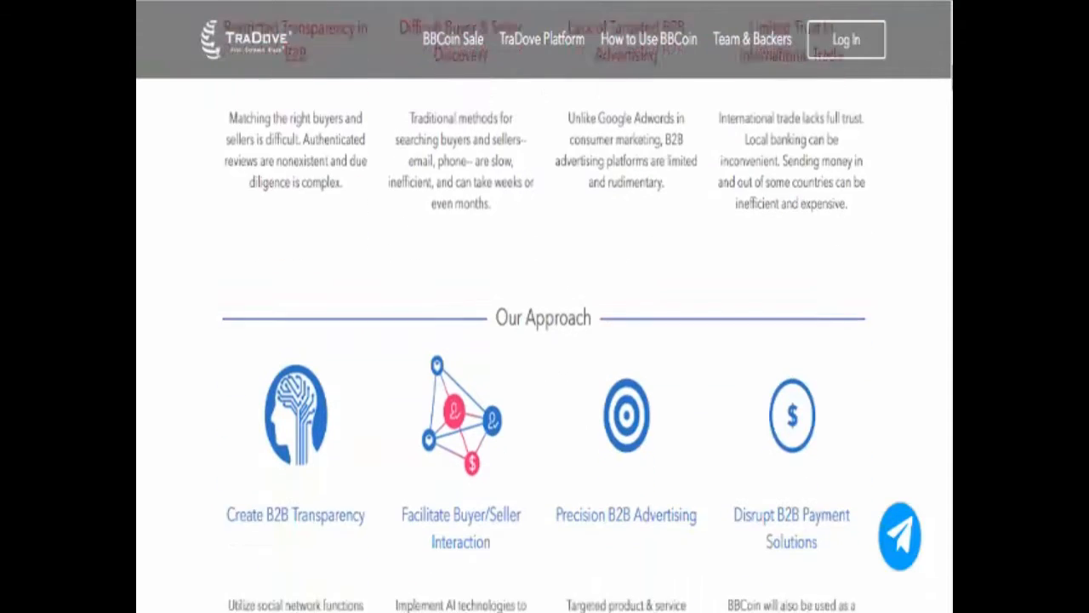
scroll(down, 3)
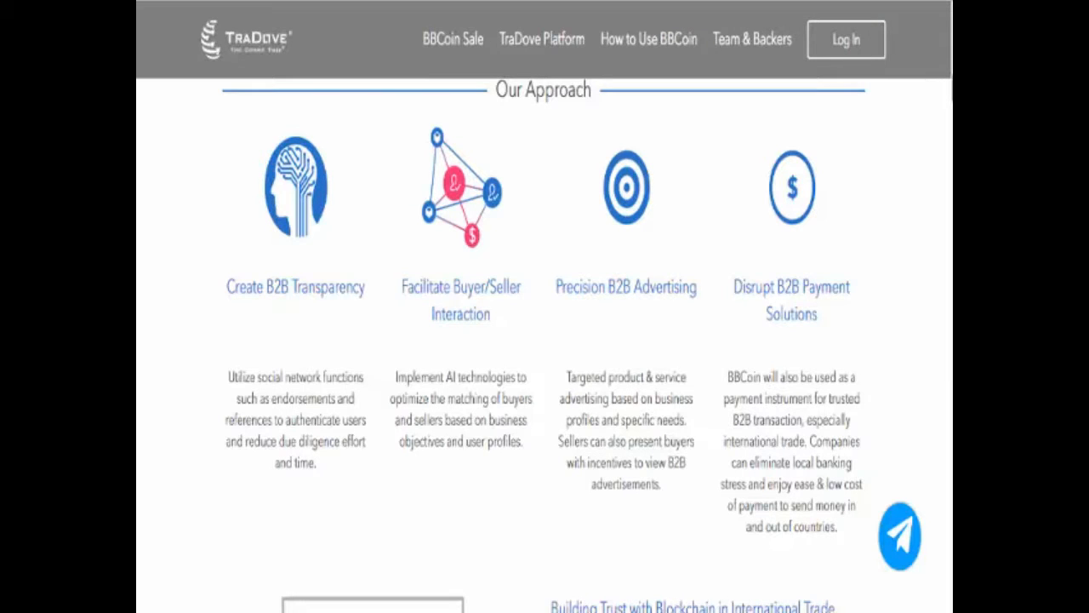
scroll(down, 3)
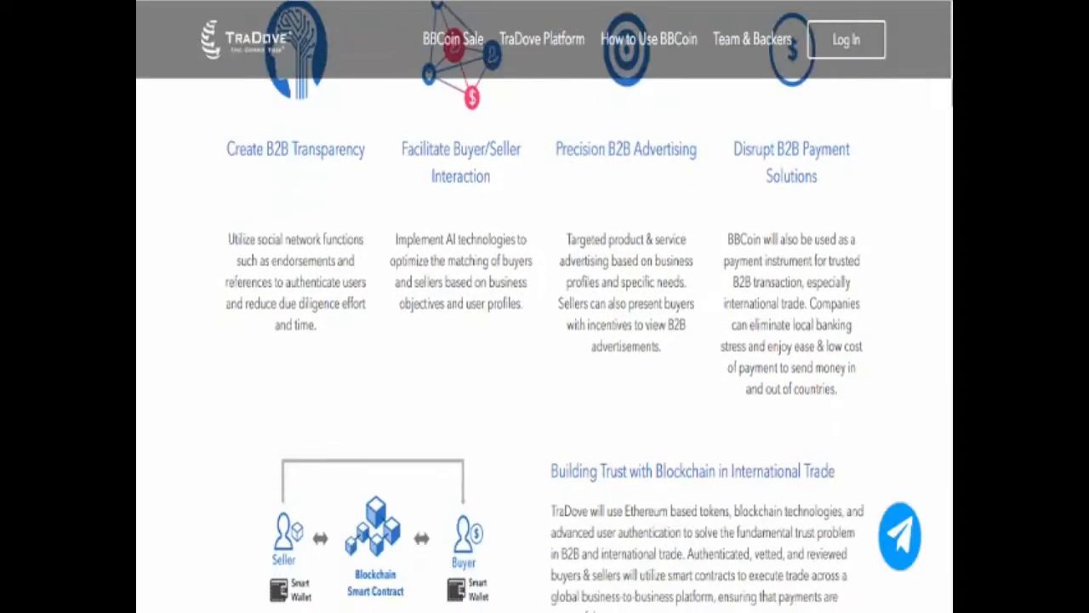
scroll(down, 3)
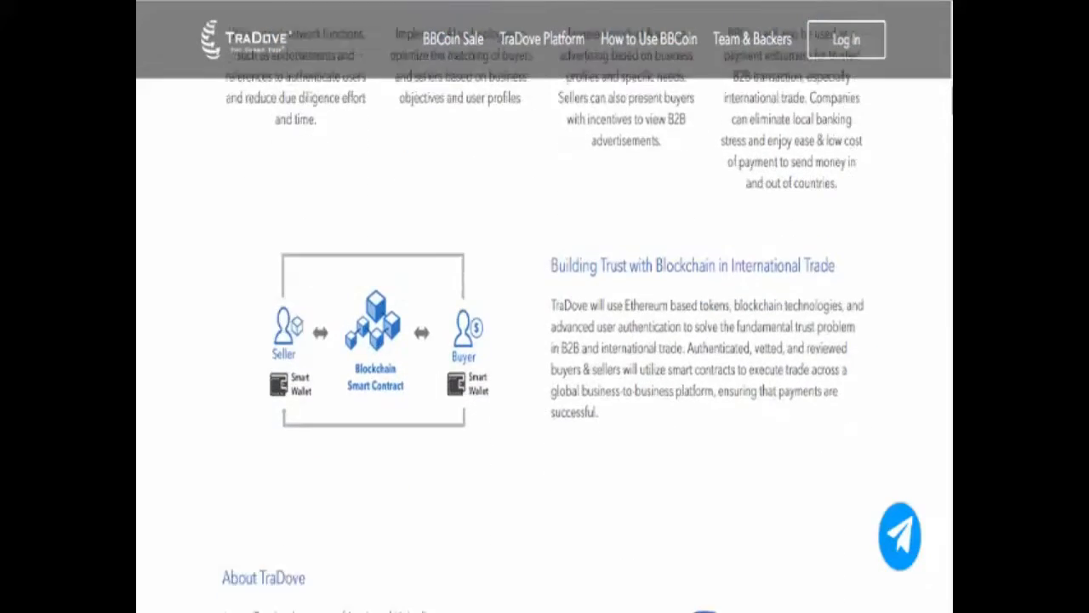
scroll(down, 3)
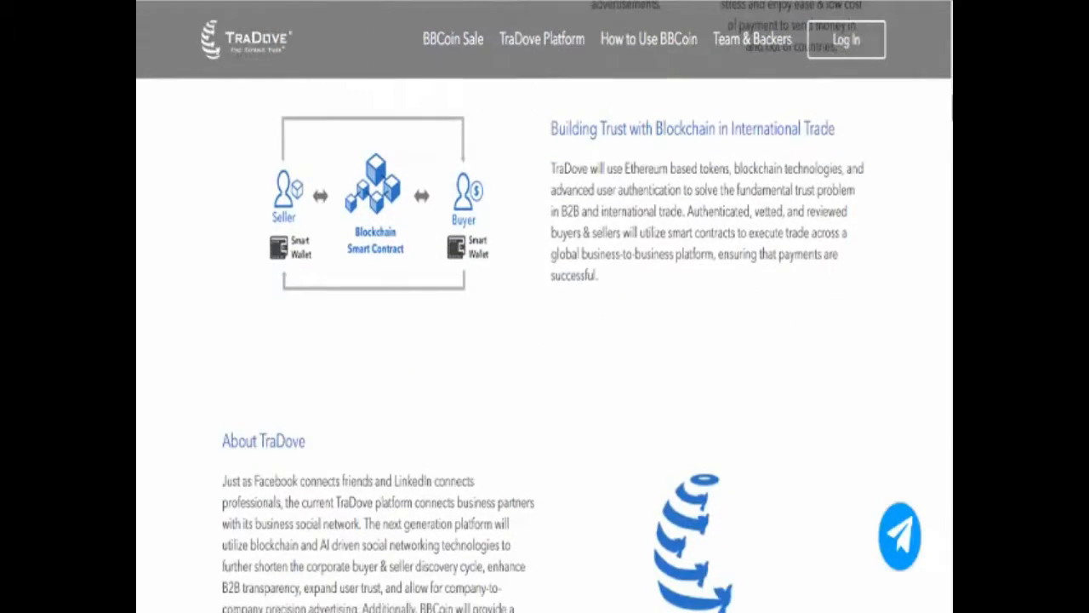
scroll(down, 3)
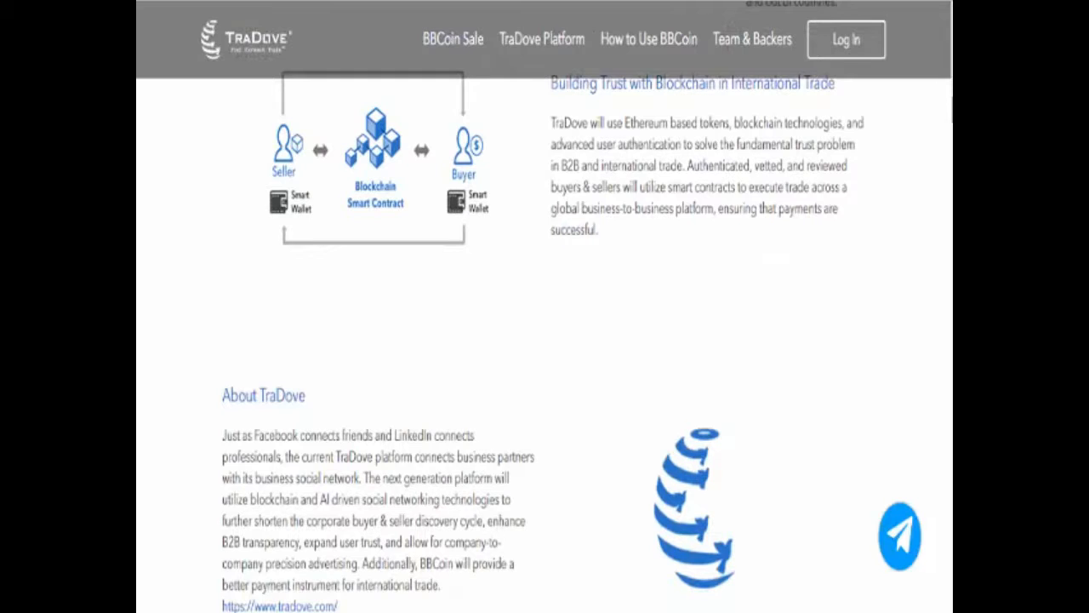
scroll(down, 3)
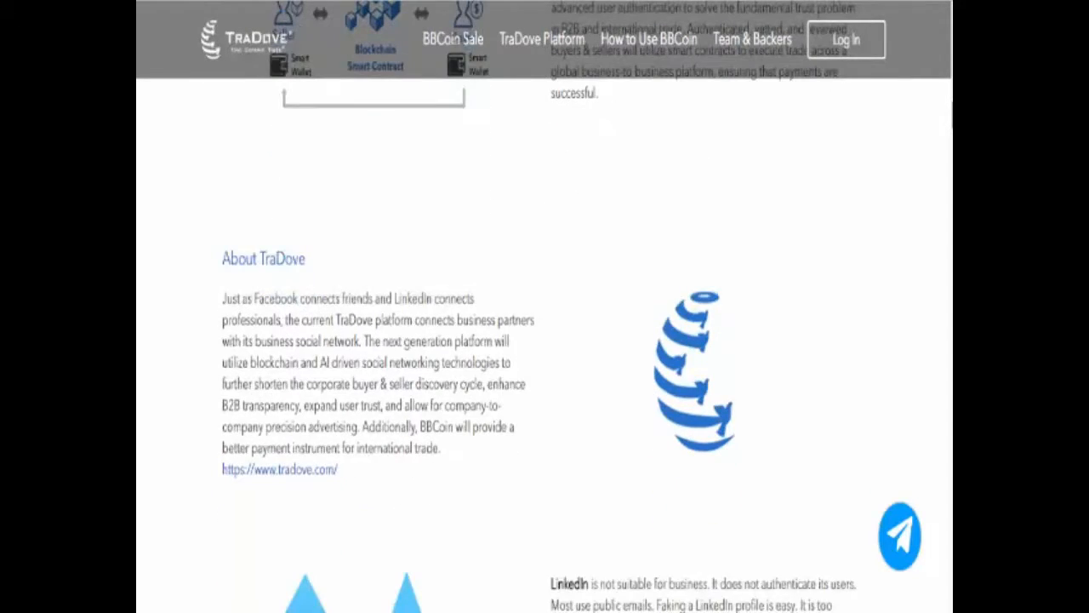
scroll(down, 3)
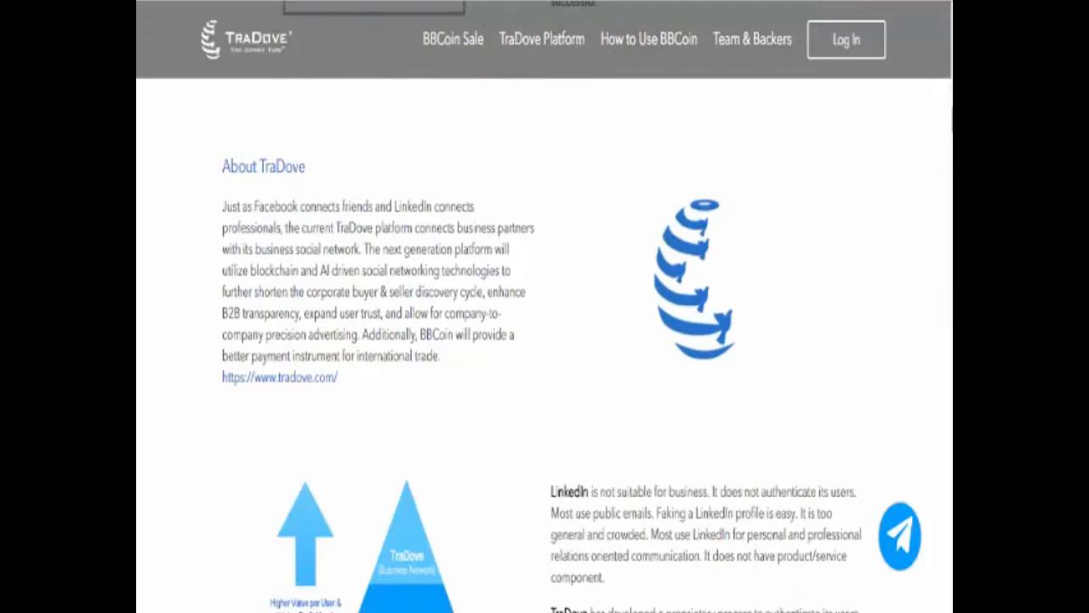
scroll(down, 3)
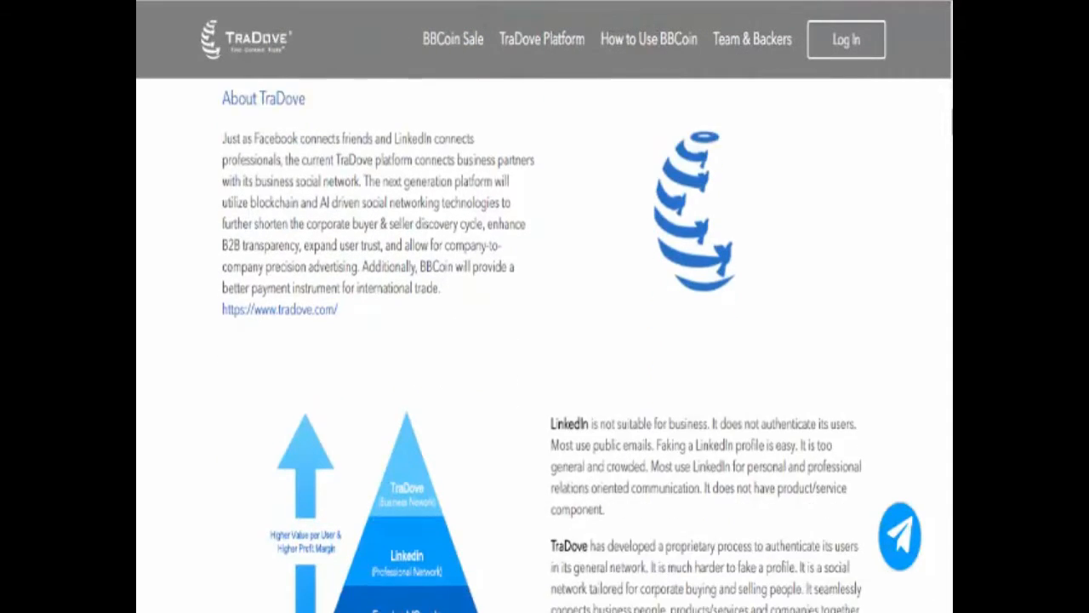
scroll(down, 3)
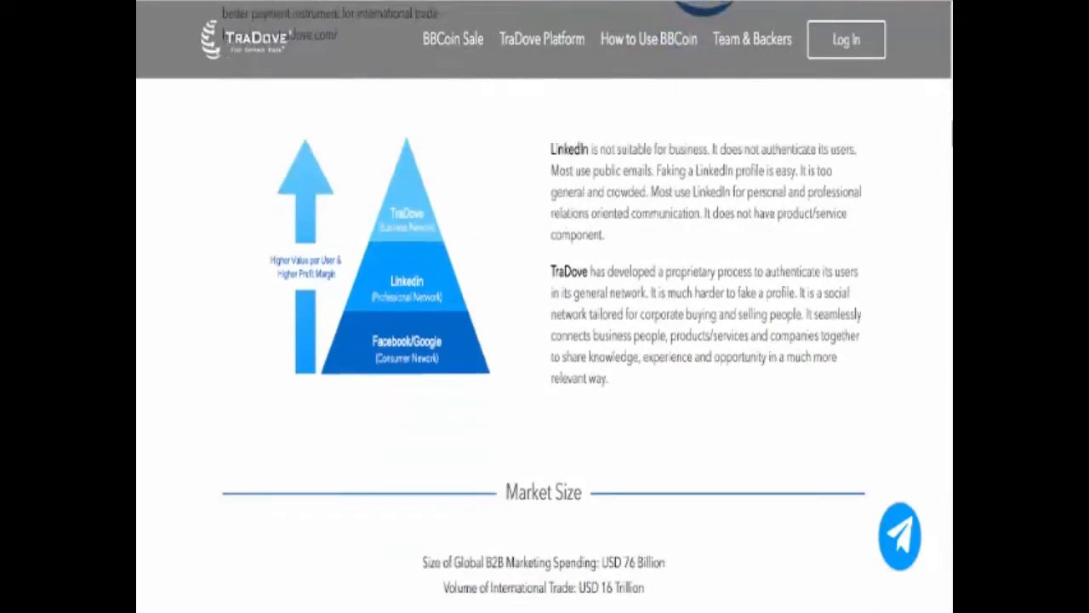
scroll(down, 3)
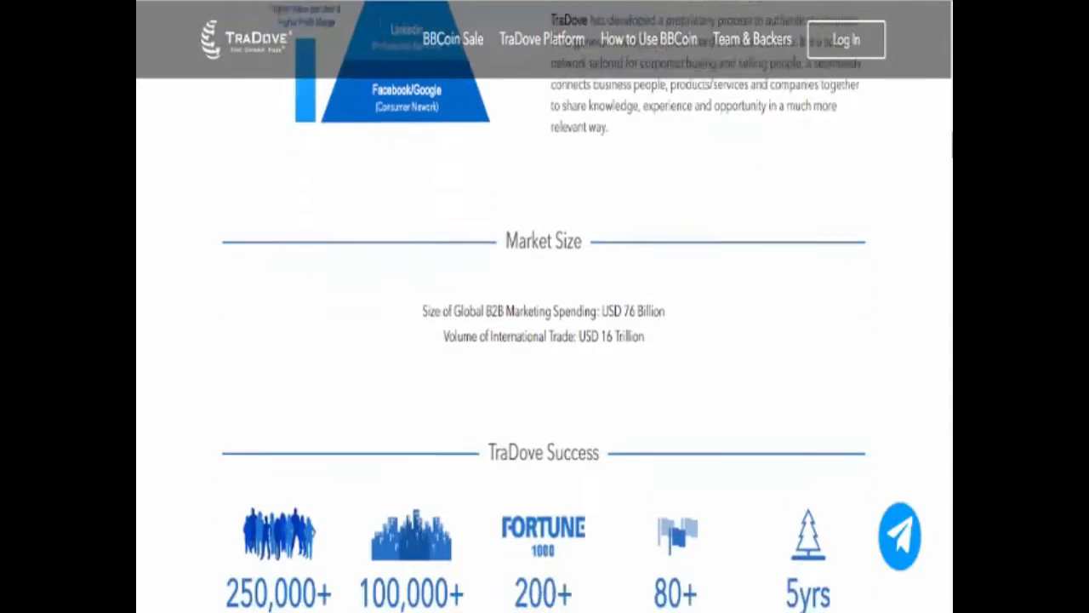
scroll(down, 3)
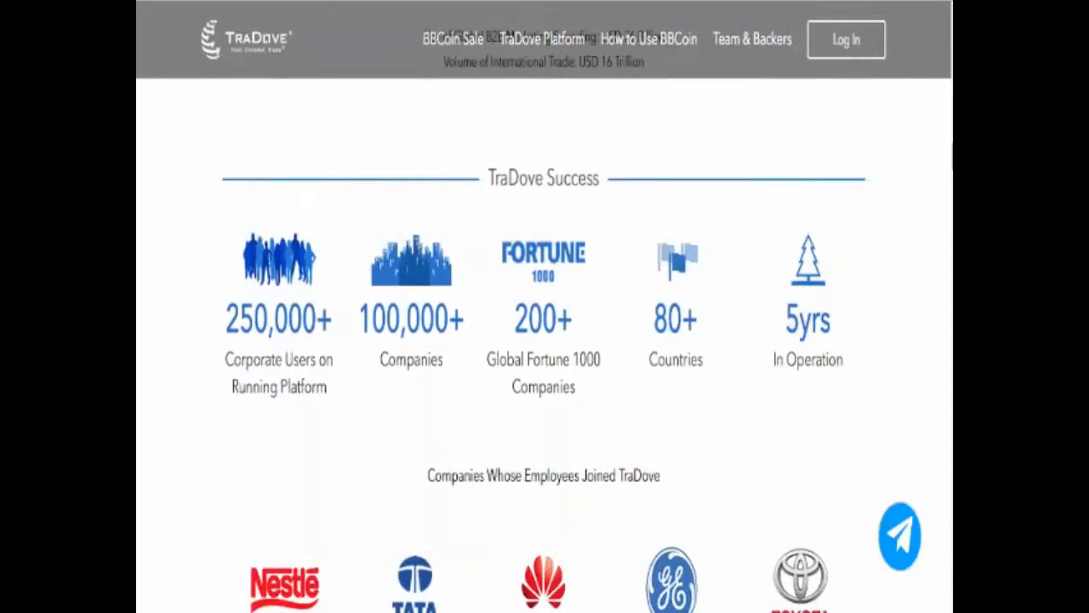
scroll(down, 3)
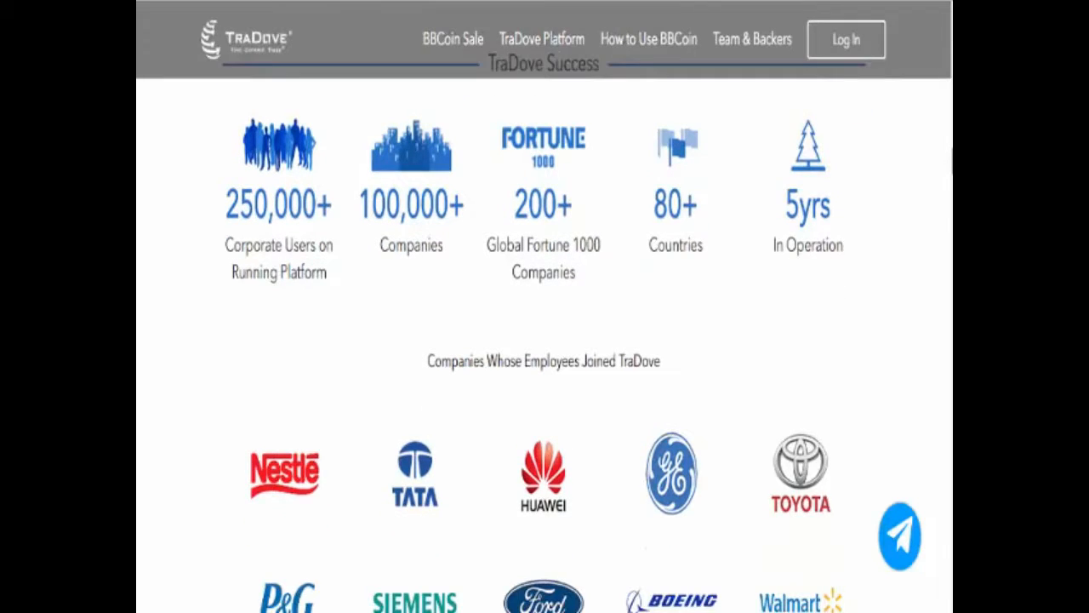
scroll(down, 3)
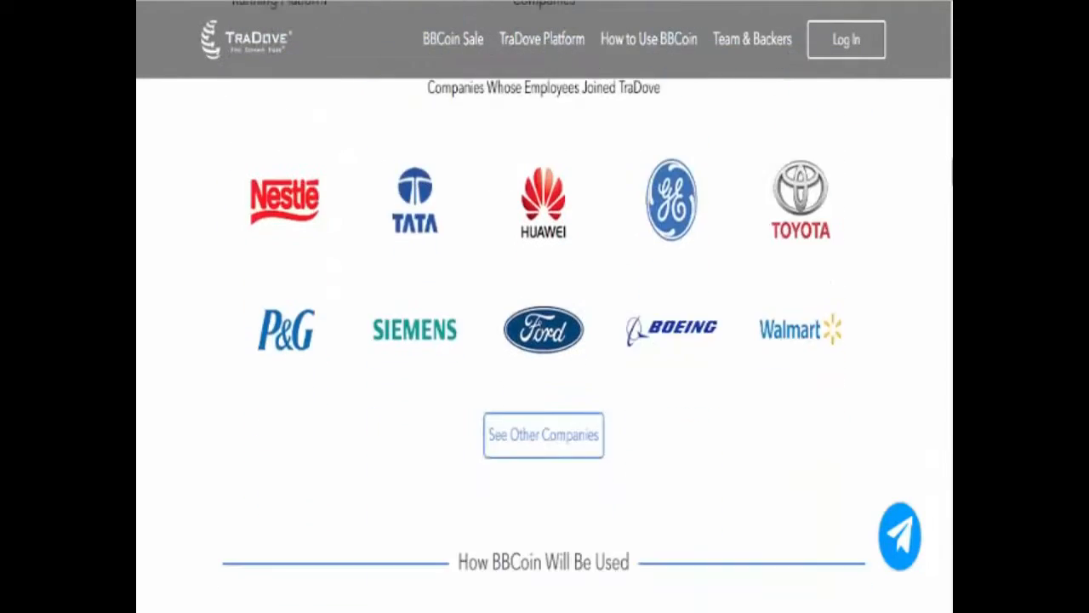
scroll(down, 3)
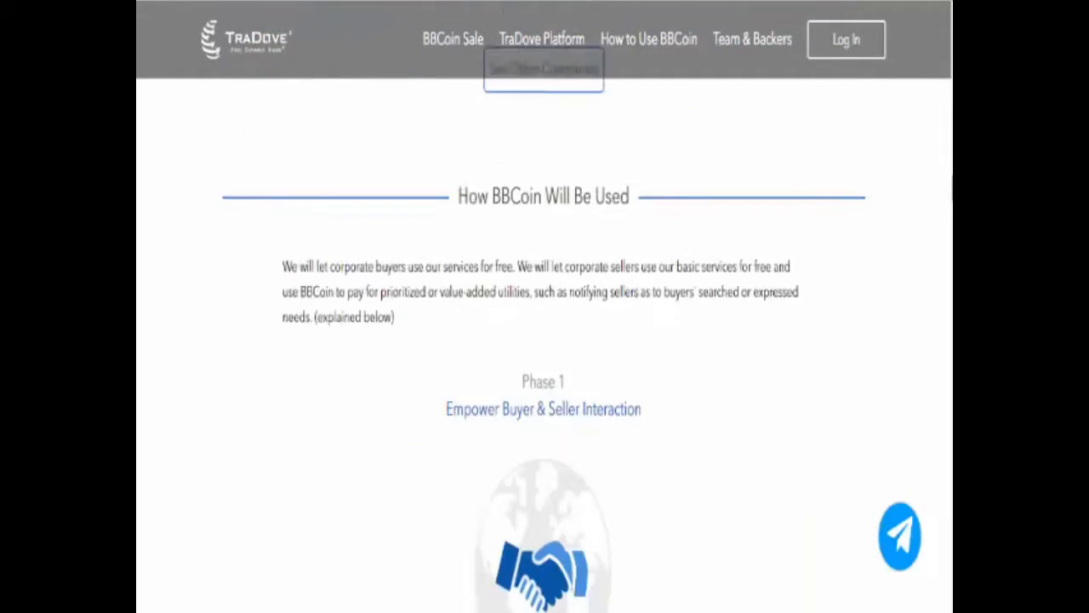
scroll(down, 3)
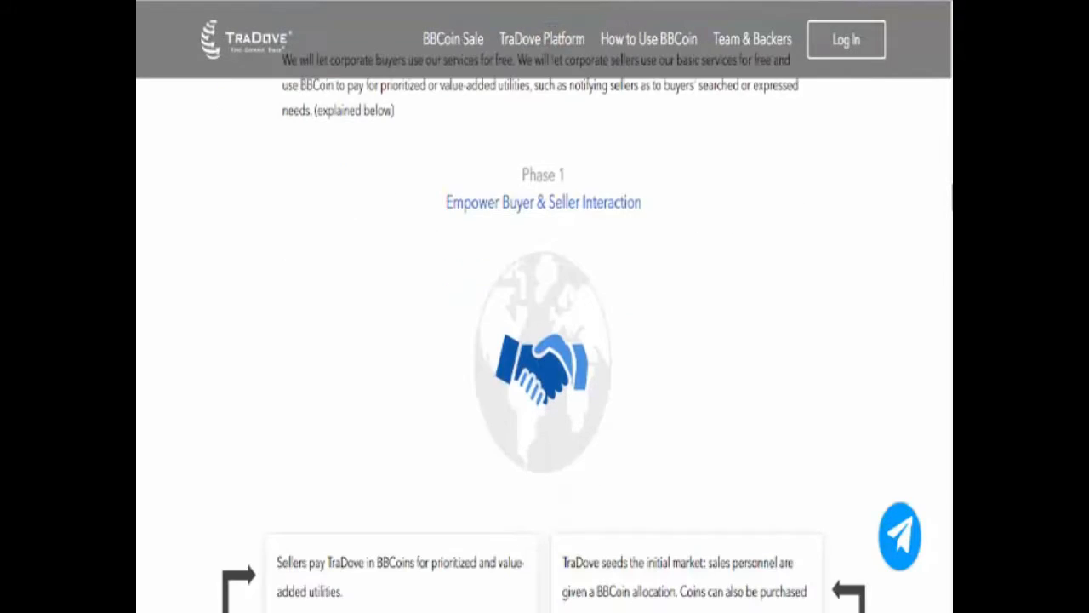
scroll(down, 3)
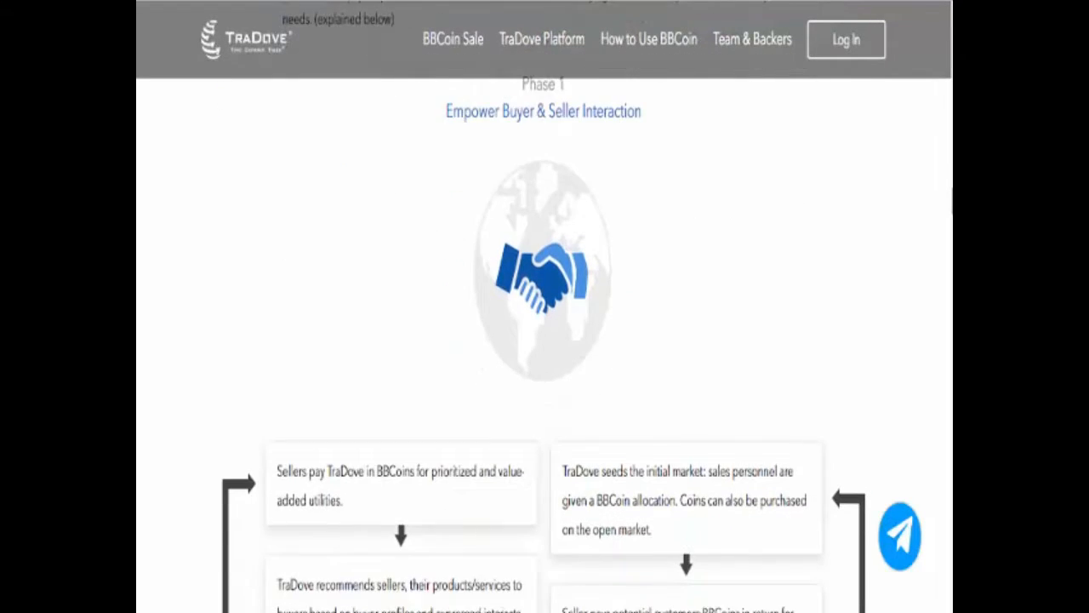
scroll(down, 3)
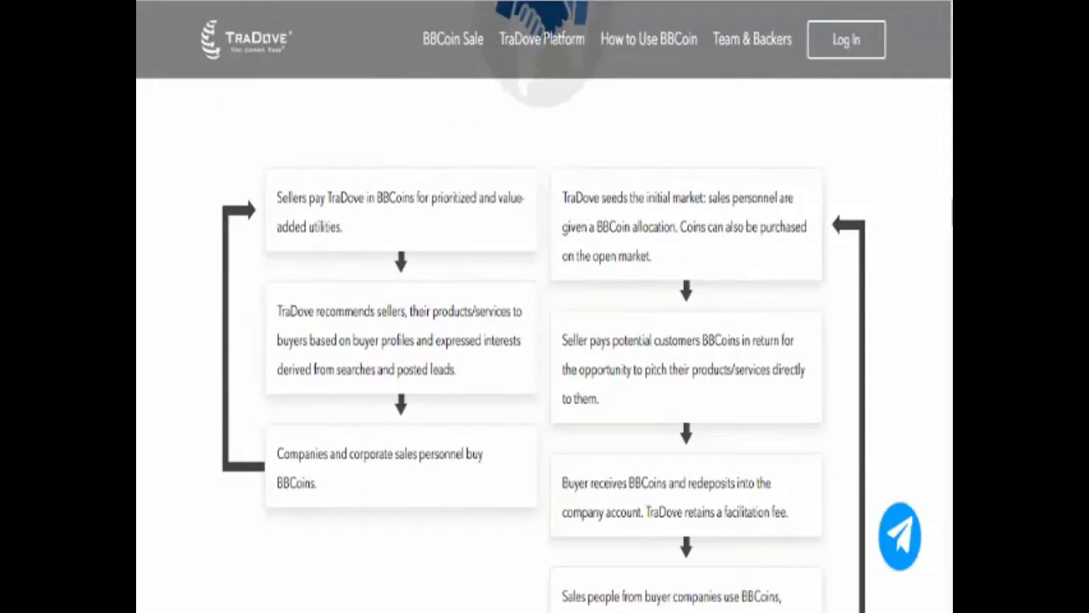
scroll(down, 3)
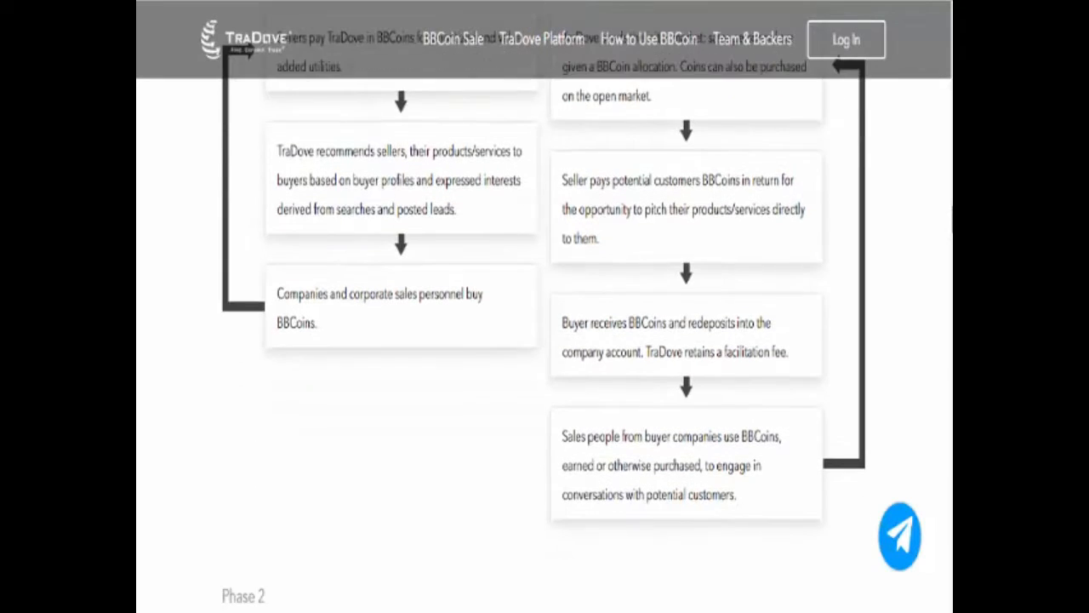
scroll(down, 3)
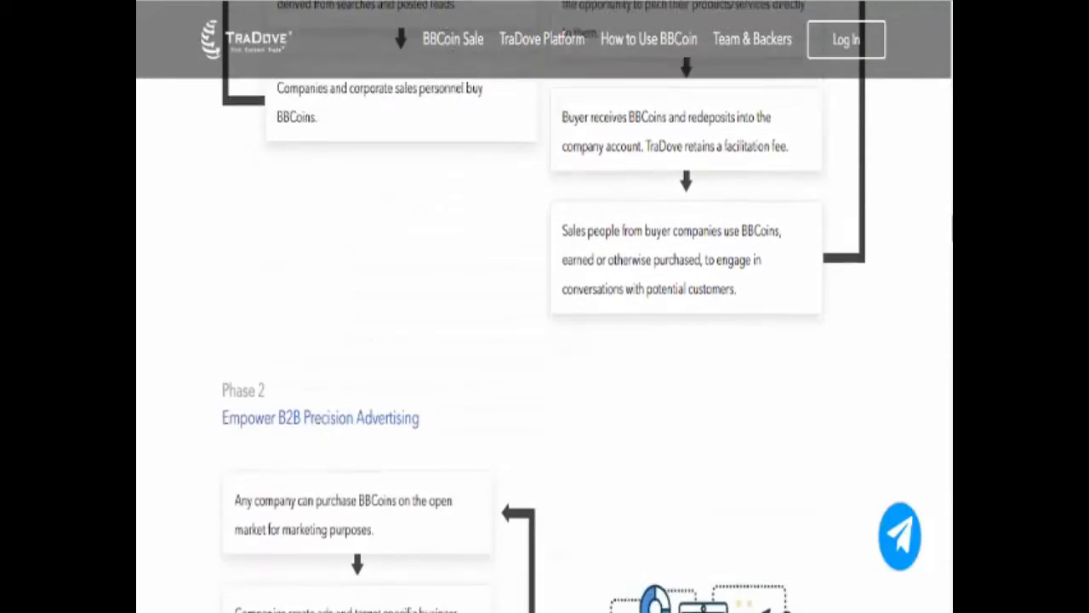
scroll(down, 3)
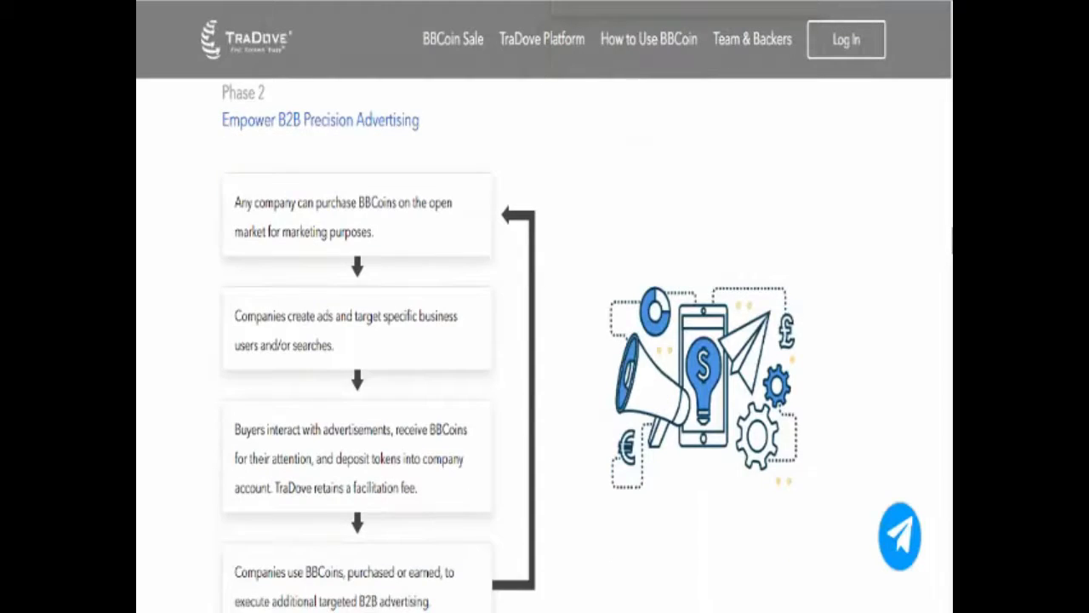
scroll(down, 3)
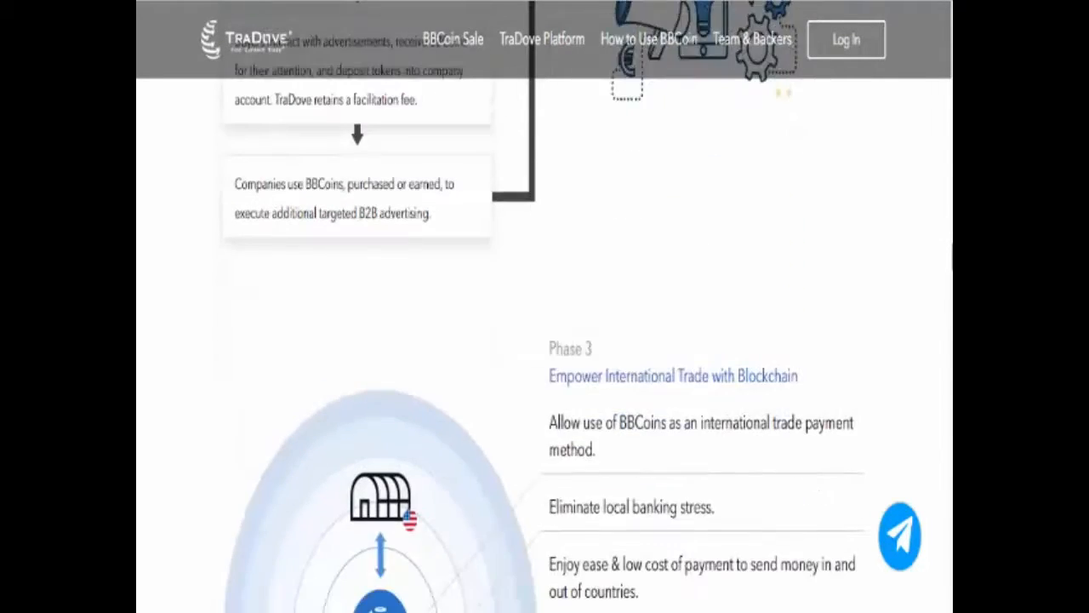
scroll(down, 3)
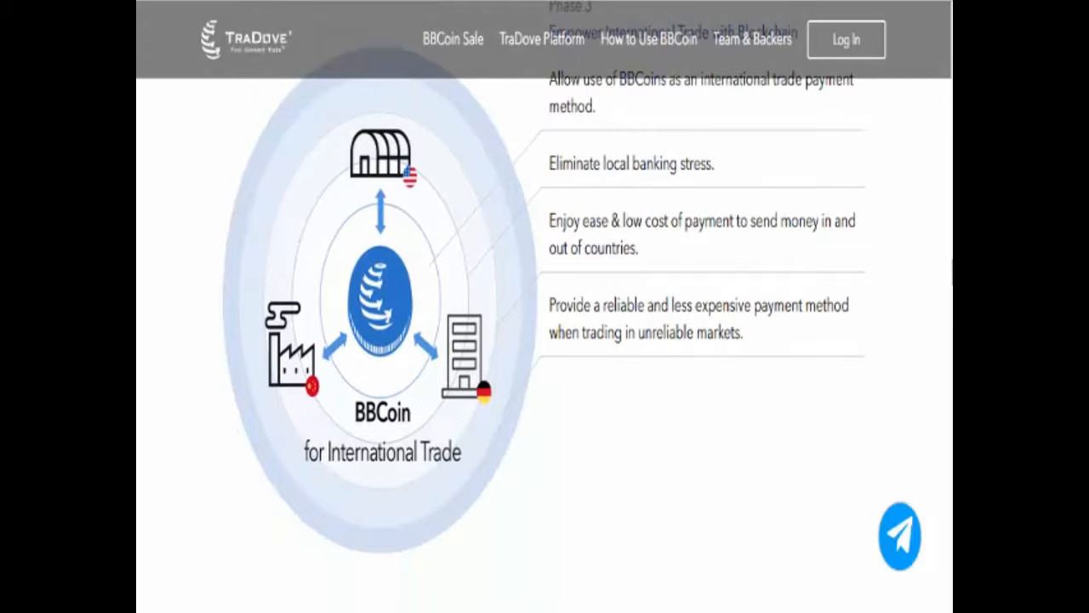
scroll(down, 3)
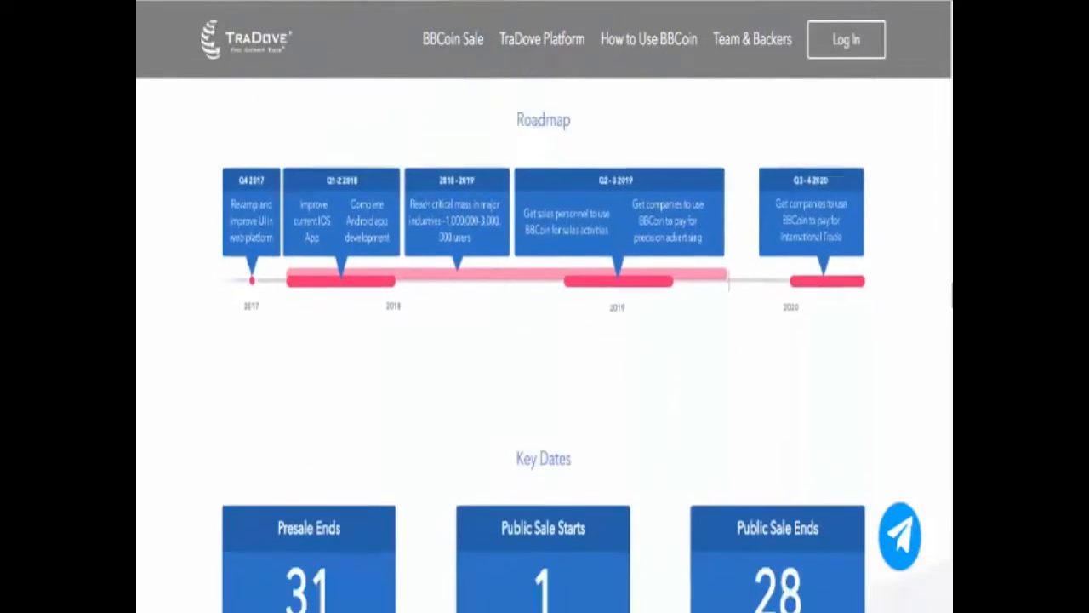
scroll(down, 3)
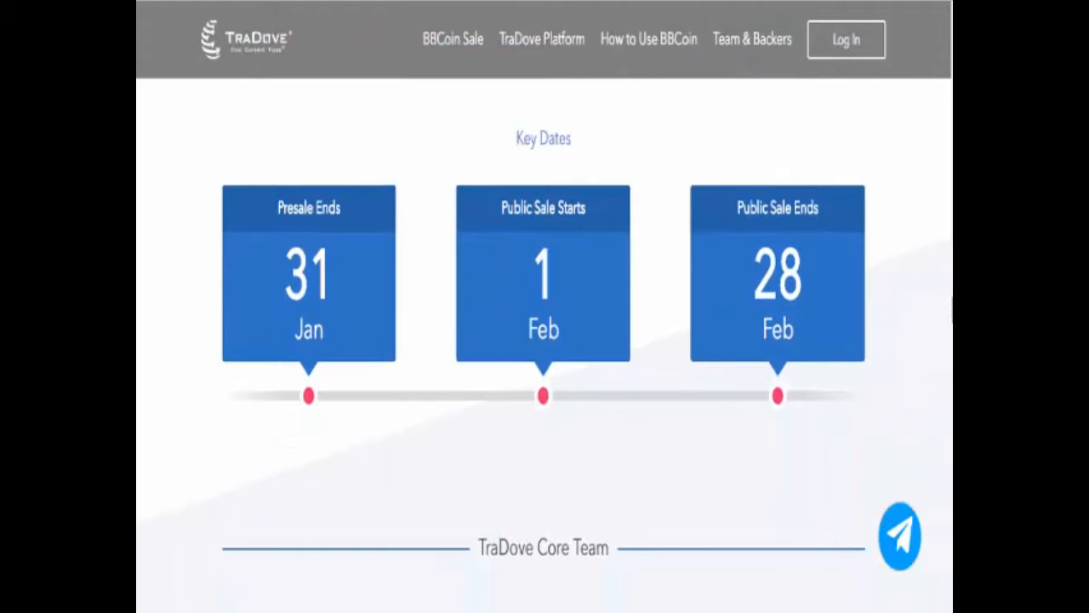
scroll(down, 3)
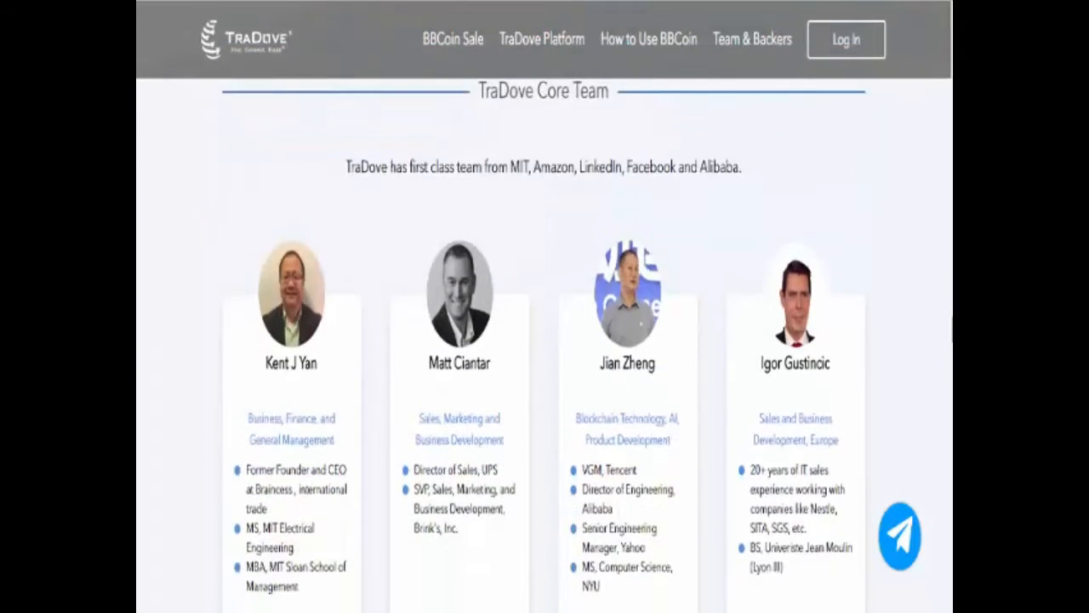
scroll(down, 3)
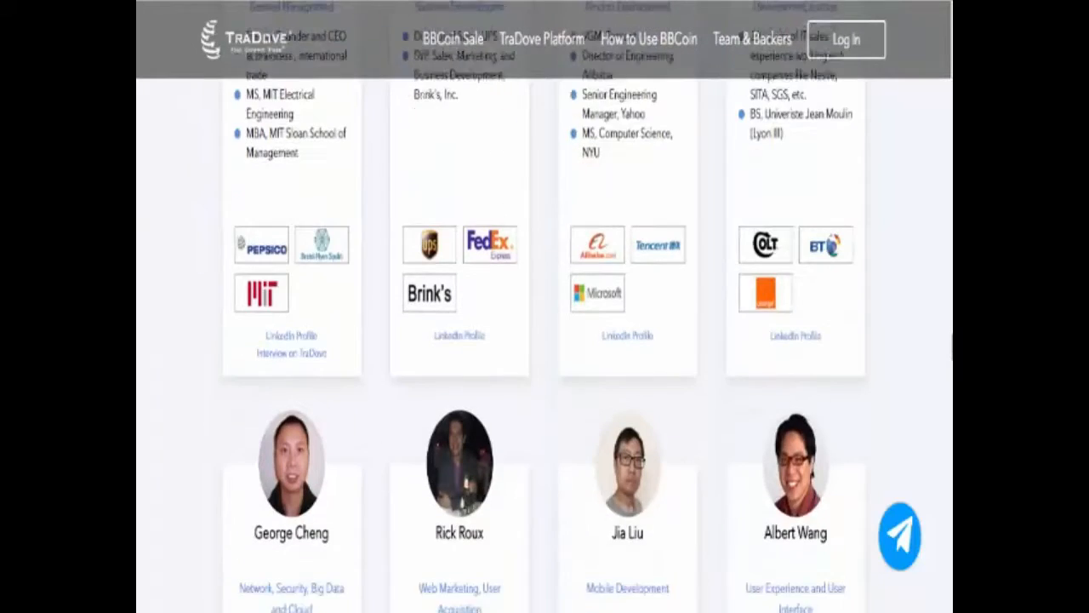
scroll(down, 3)
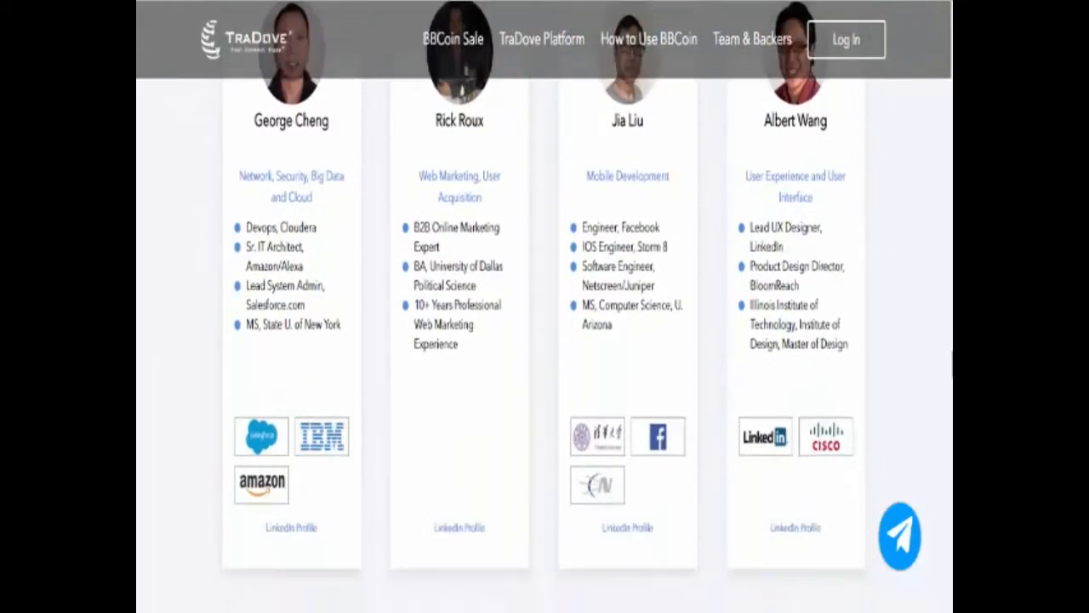
scroll(down, 3)
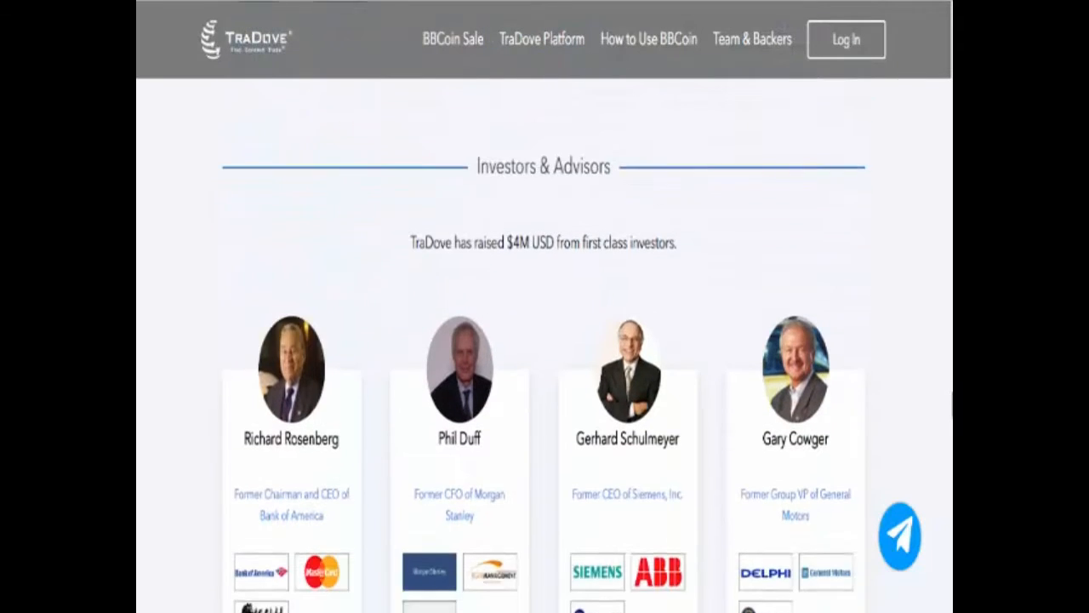
scroll(down, 3)
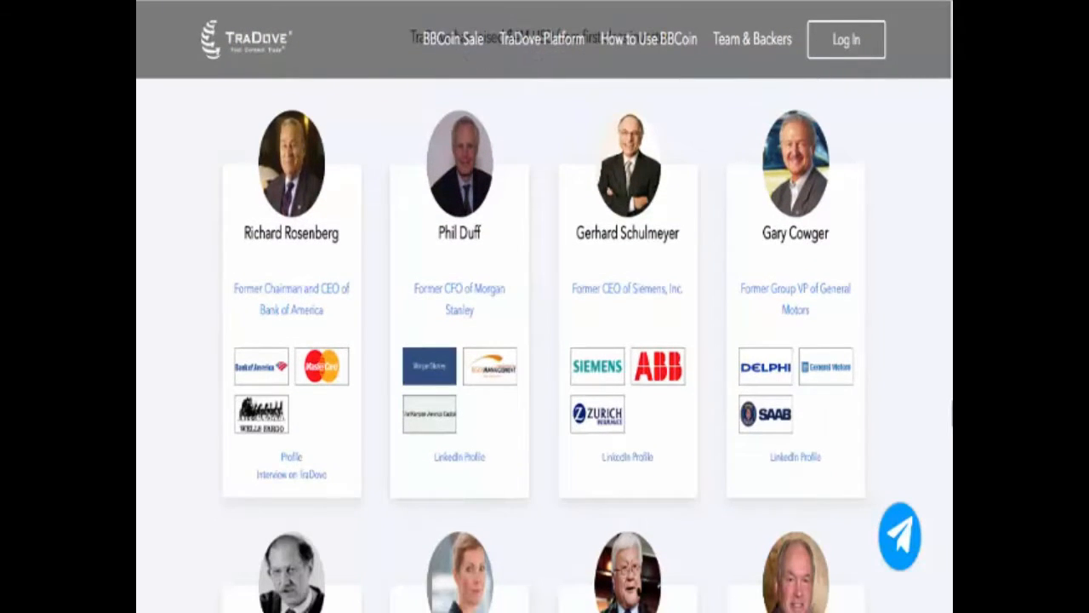
scroll(down, 3)
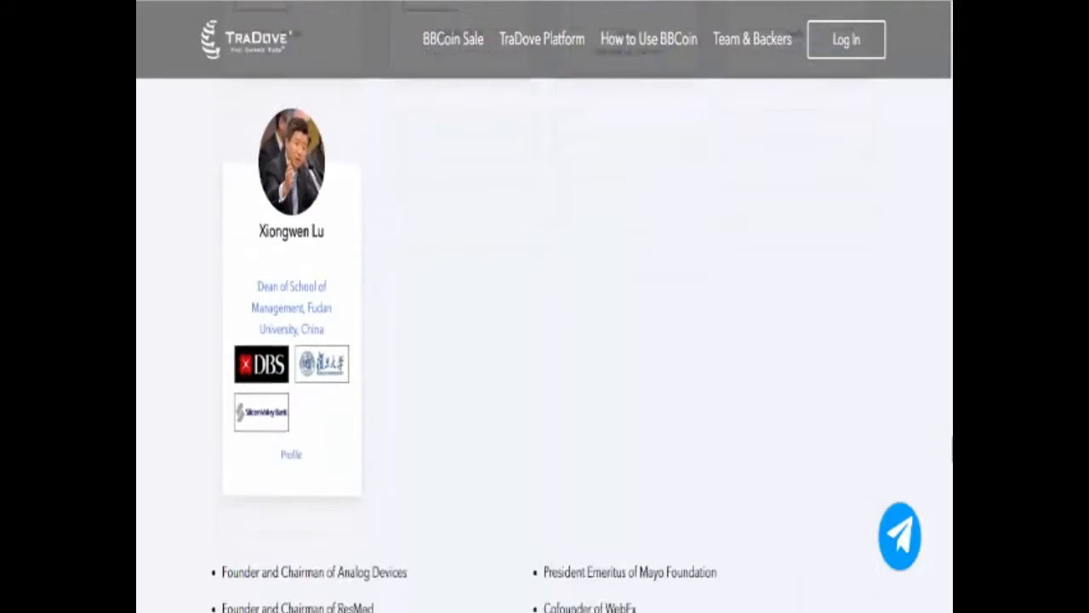
scroll(down, 3)
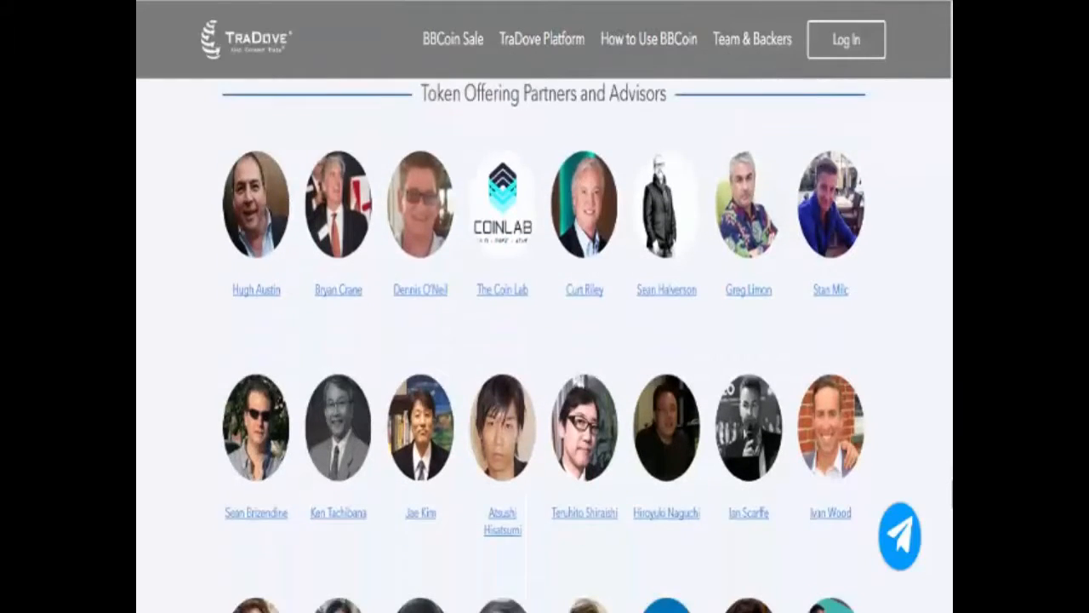
scroll(down, 3)
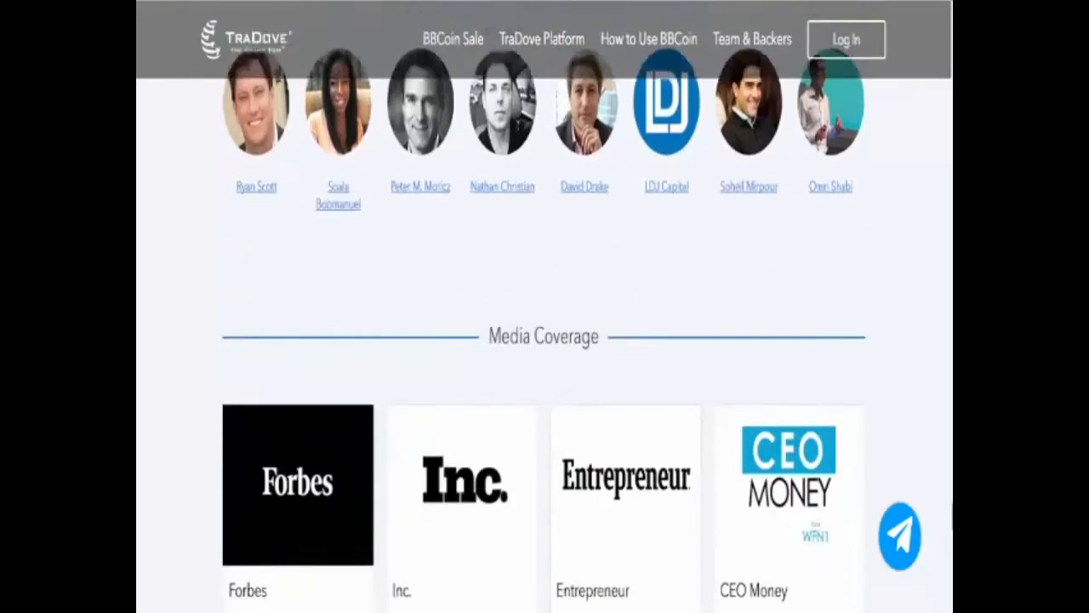
scroll(down, 3)
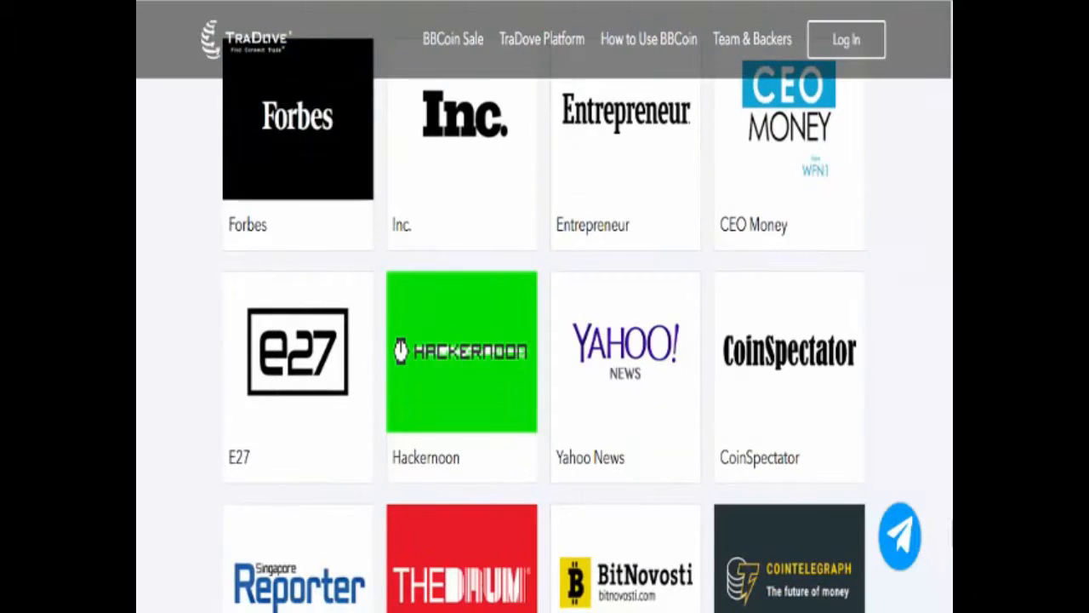
scroll(down, 3)
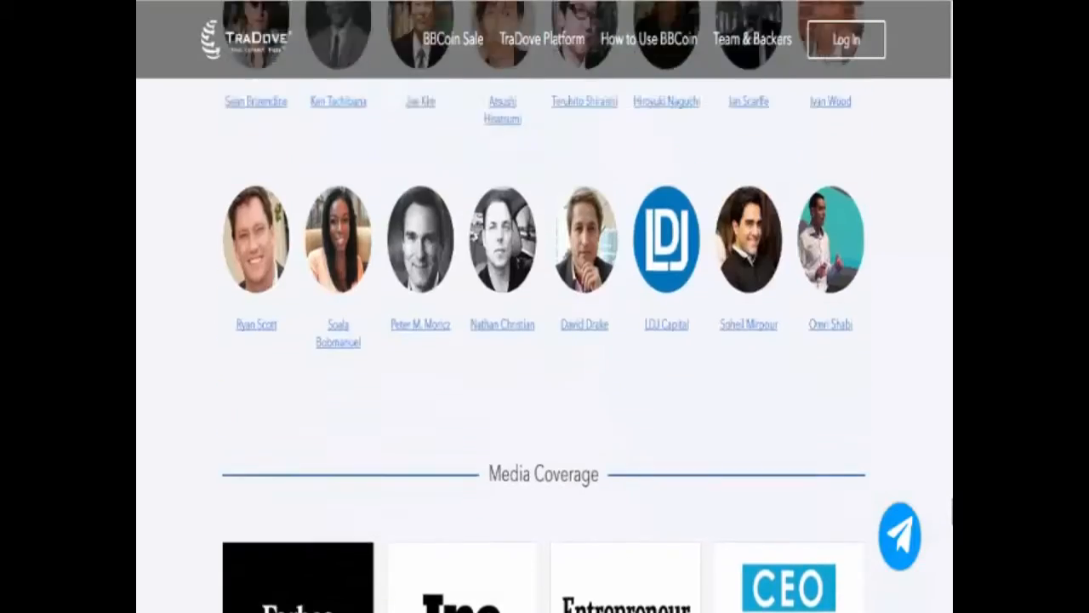
scroll(down, 3)
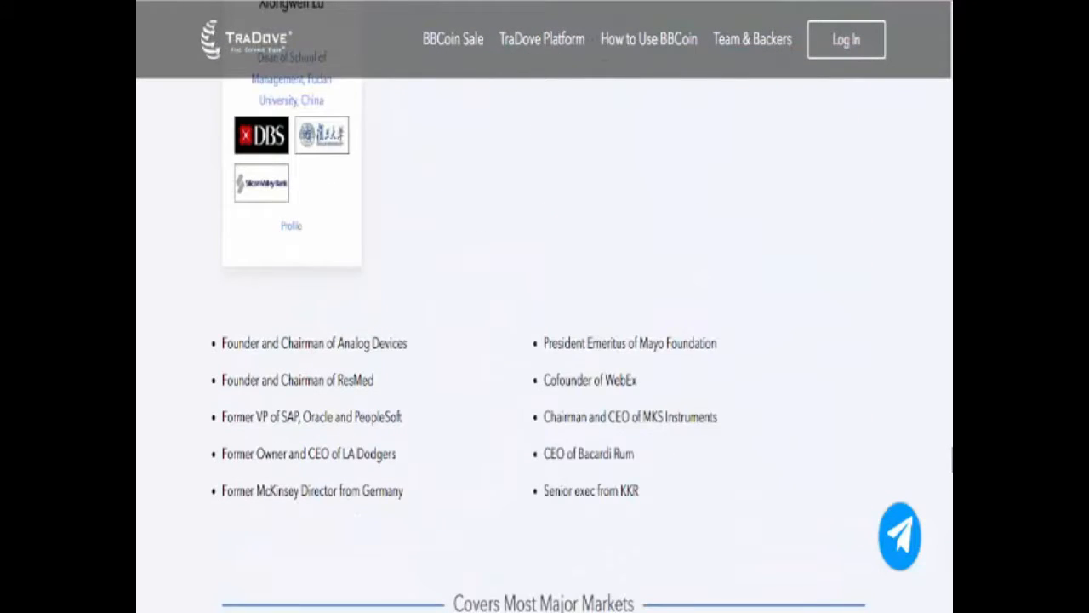
scroll(down, 3)
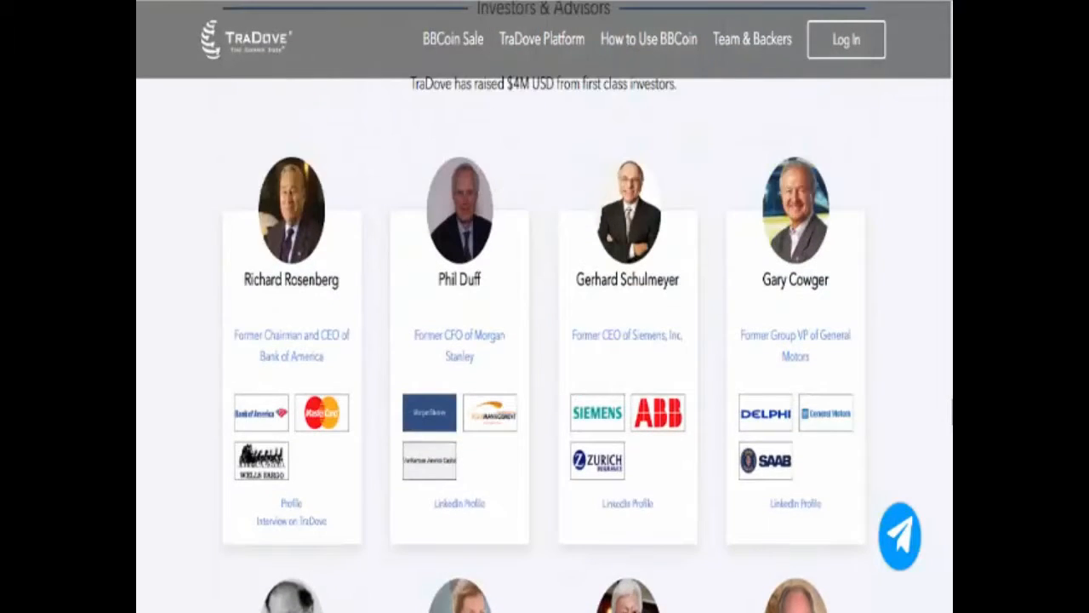
scroll(down, 3)
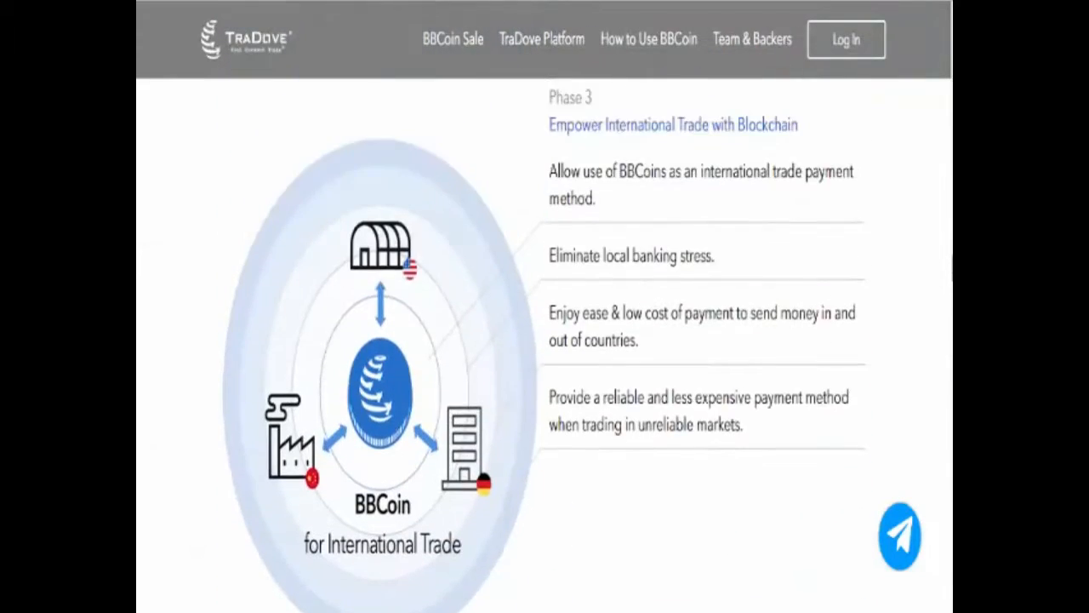
scroll(up, 3)
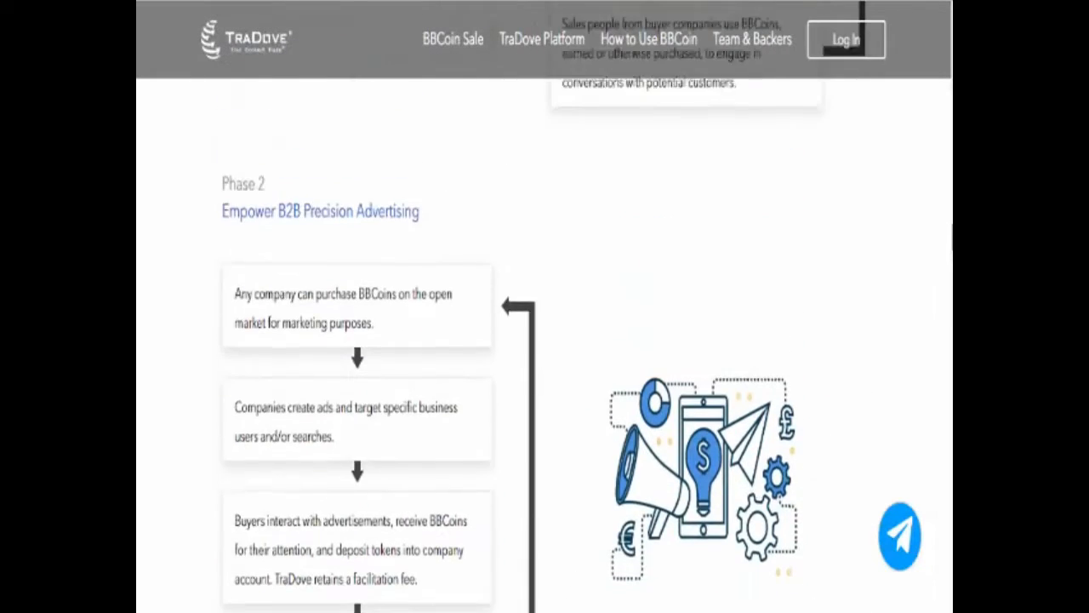
scroll(up, 3)
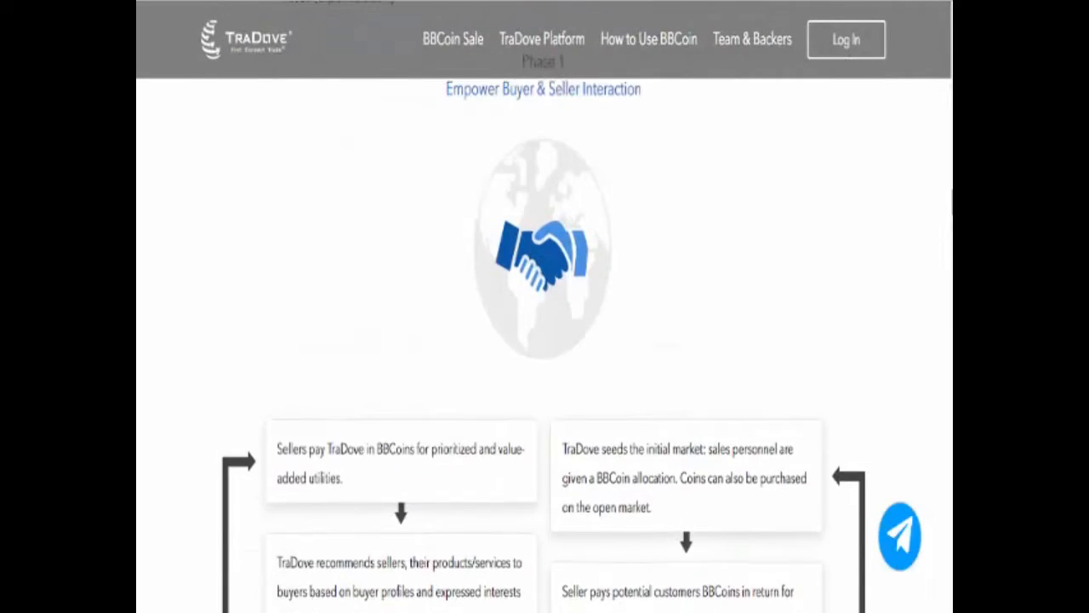
scroll(down, 3)
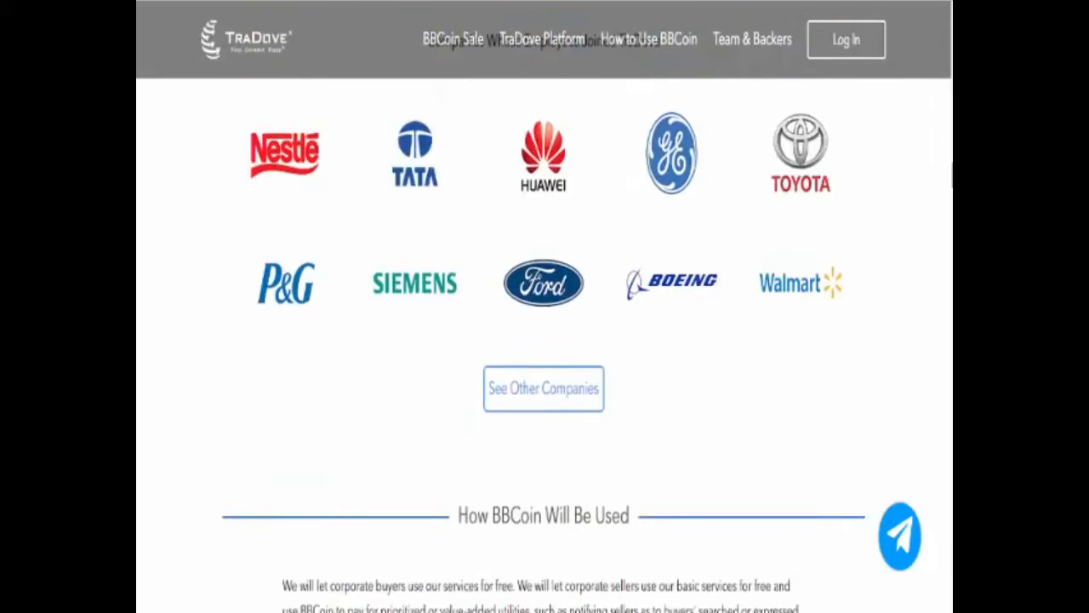
scroll(down, 3)
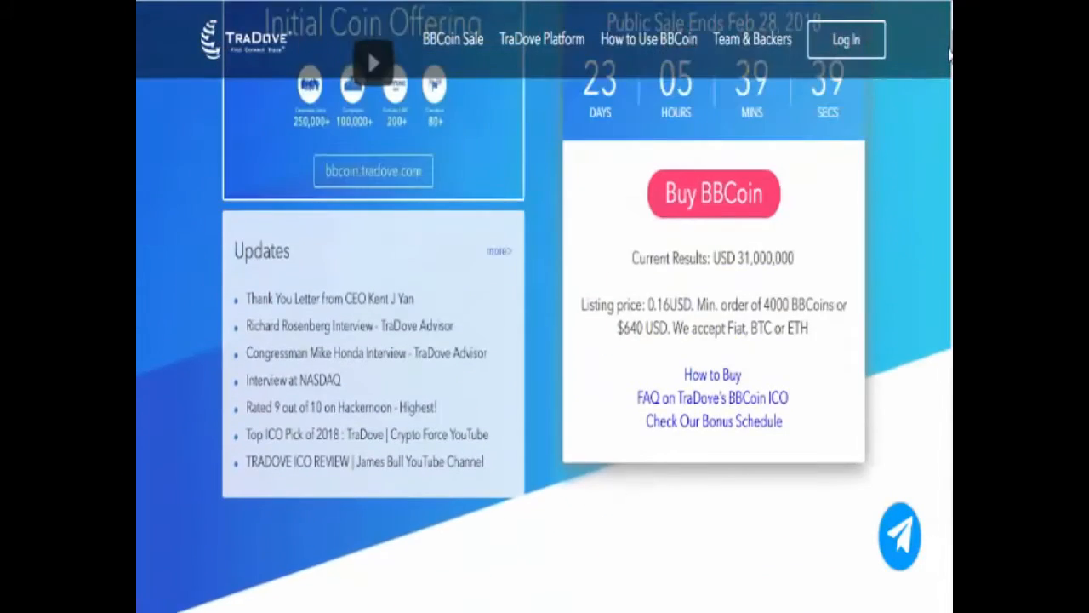
scroll(up, 3)
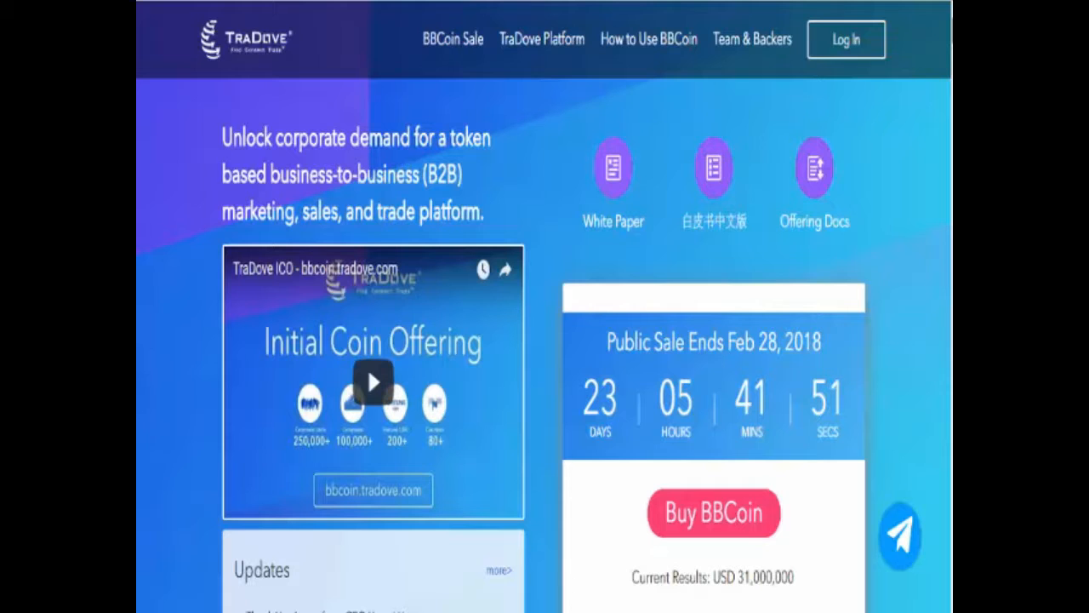
scroll(down, 3)
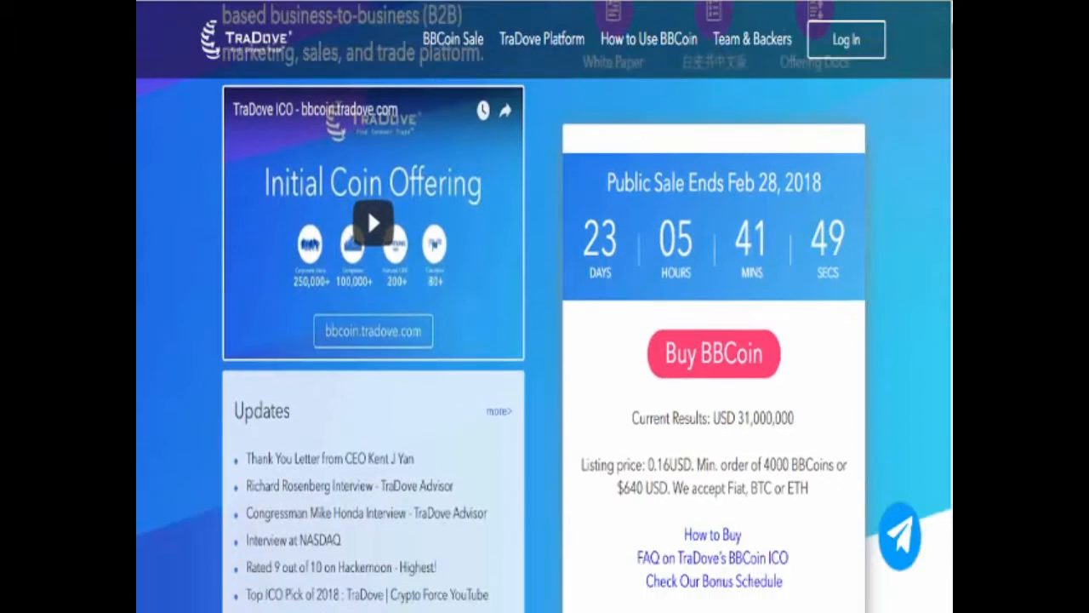
scroll(down, 3)
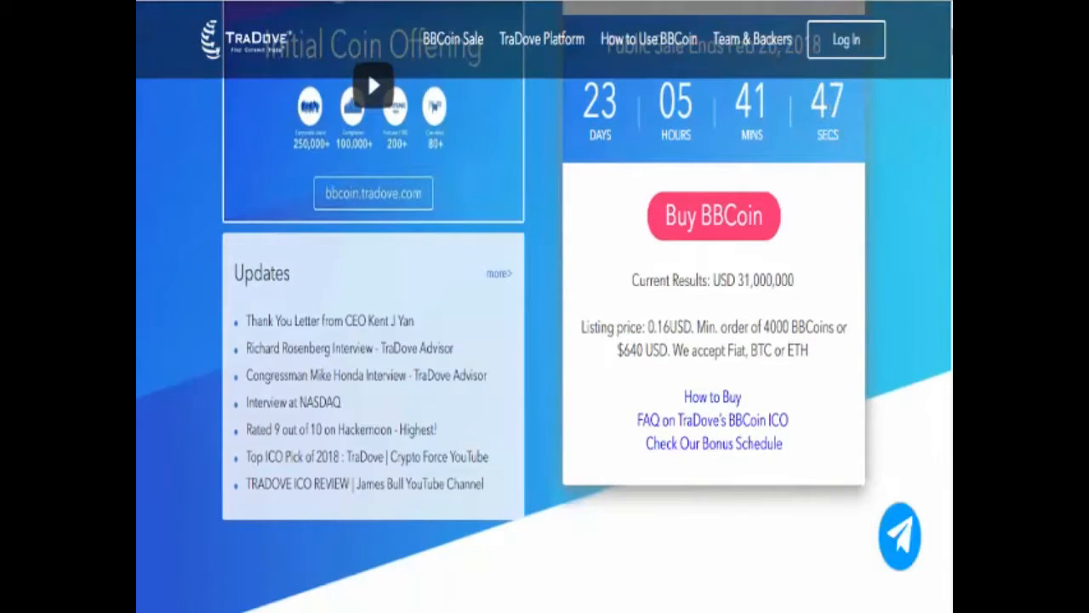
scroll(down, 3)
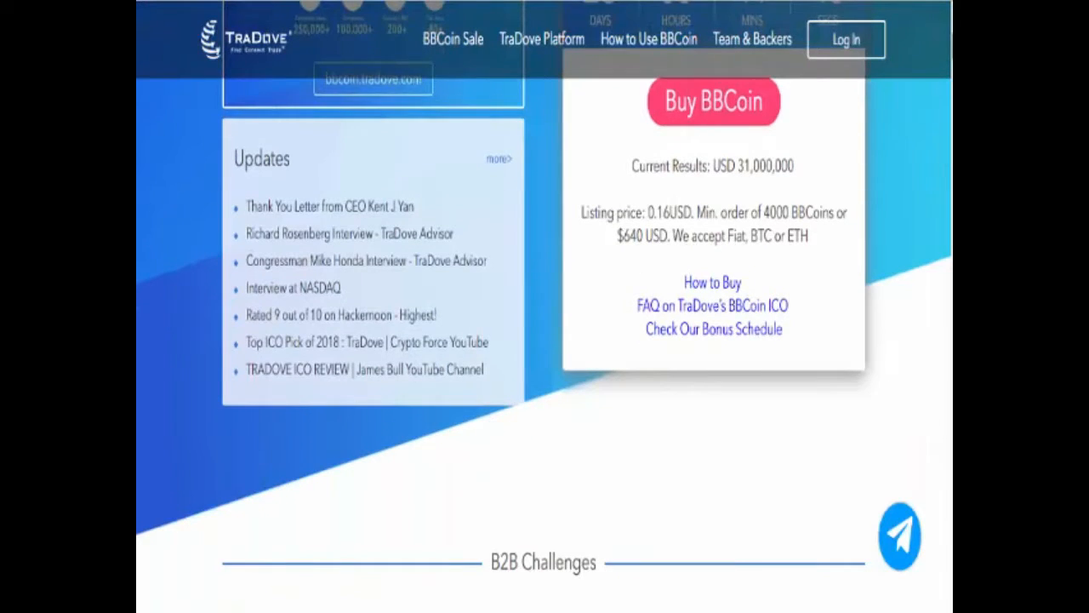
scroll(down, 3)
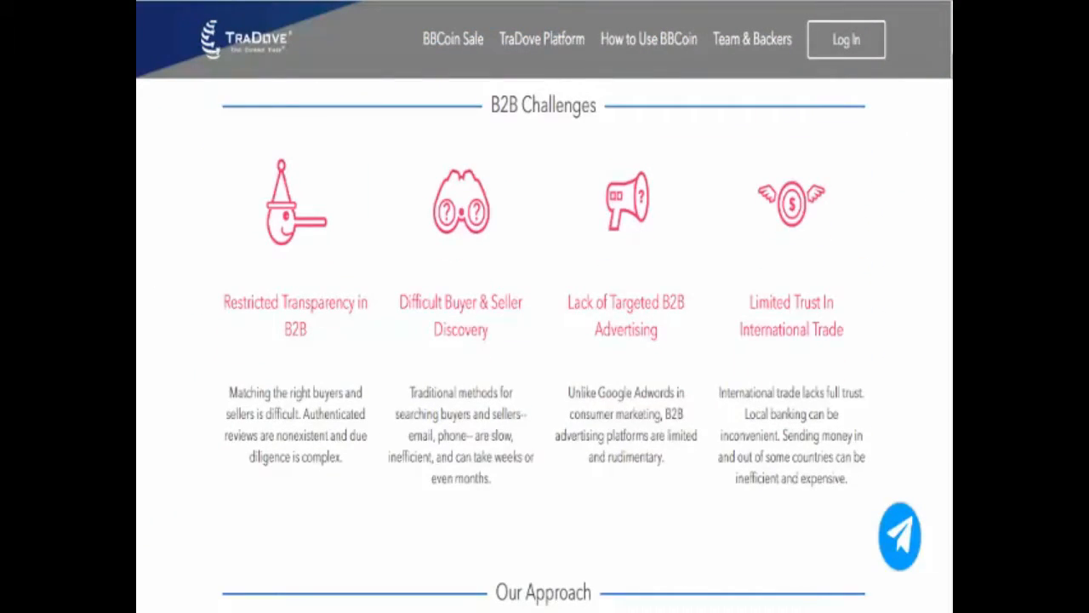
scroll(down, 3)
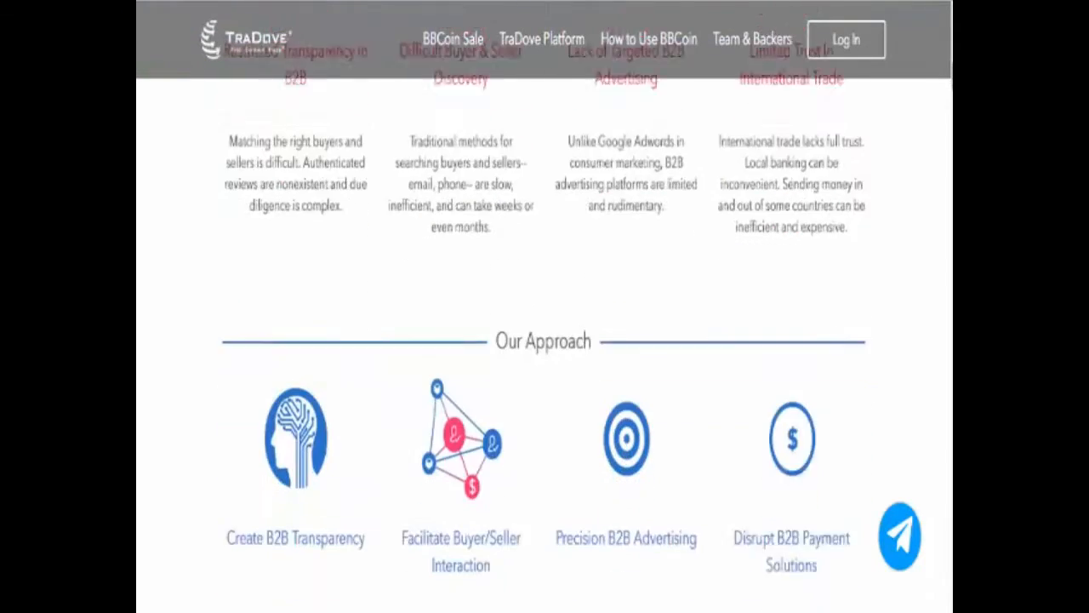
scroll(down, 3)
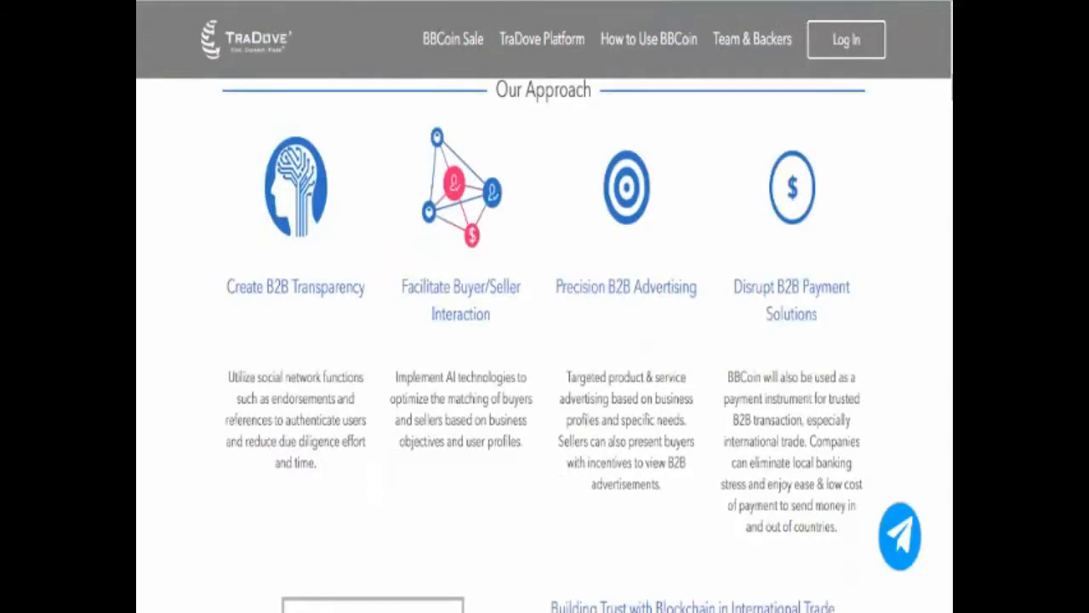